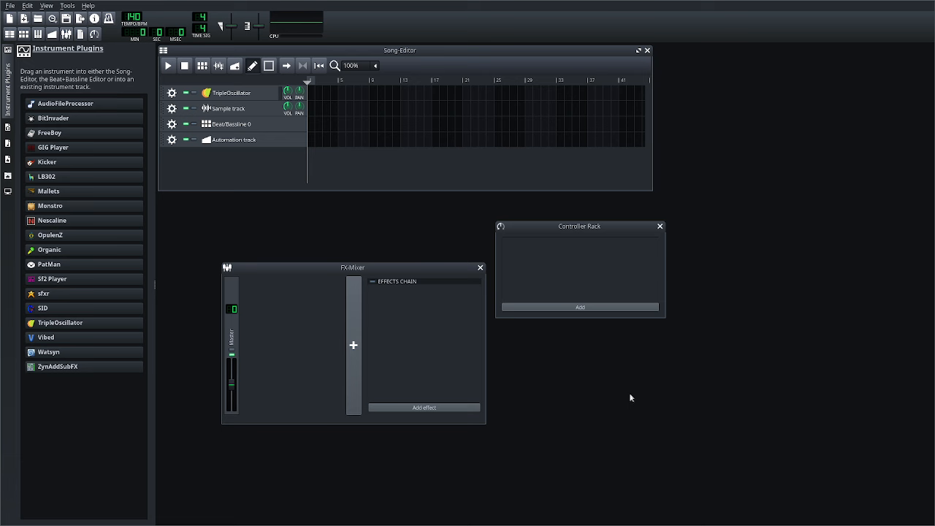
{"action": "mouse_move", "coordinate": [356, 193]}
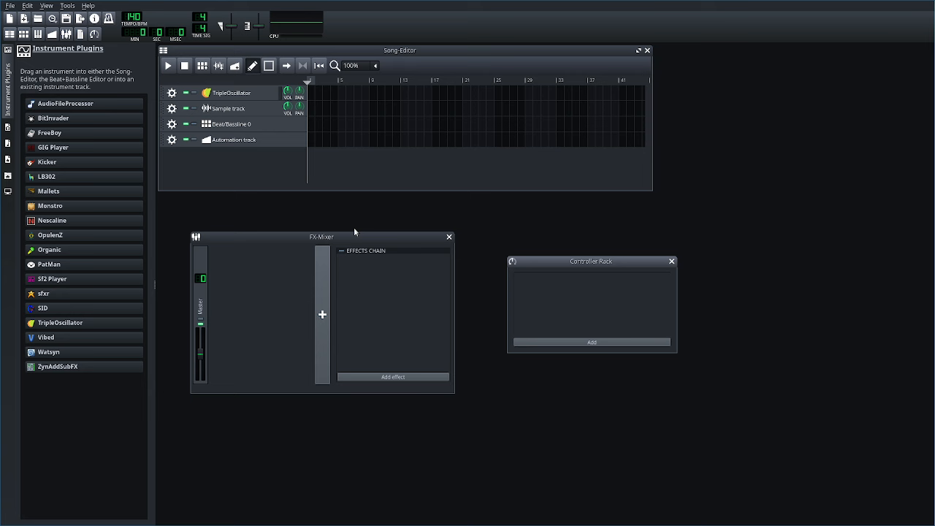
{"action": "mouse_move", "coordinate": [325, 222]}
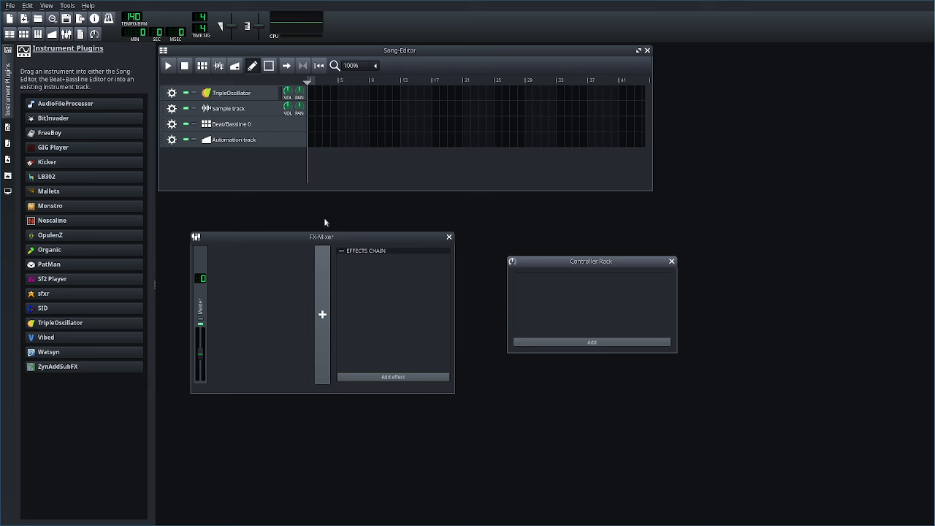
{"action": "mouse_move", "coordinate": [324, 222]}
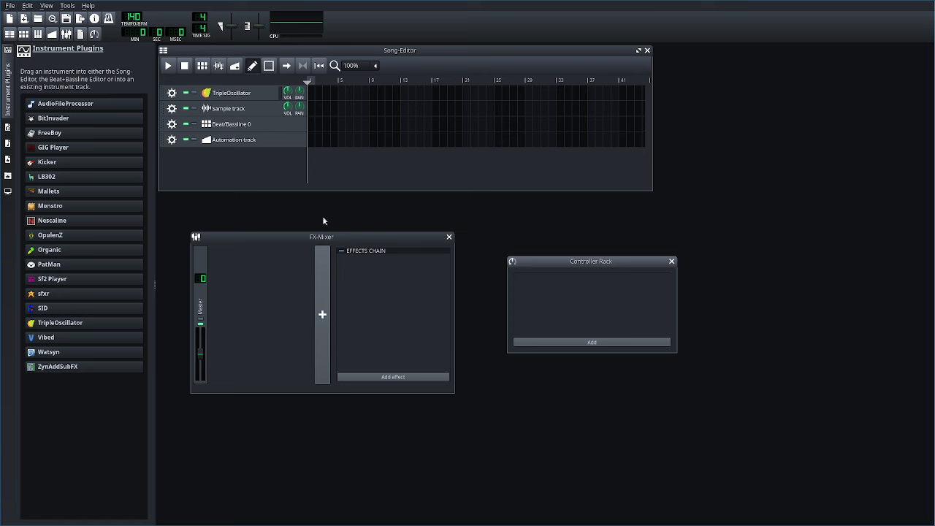
{"action": "mouse_move", "coordinate": [328, 214]}
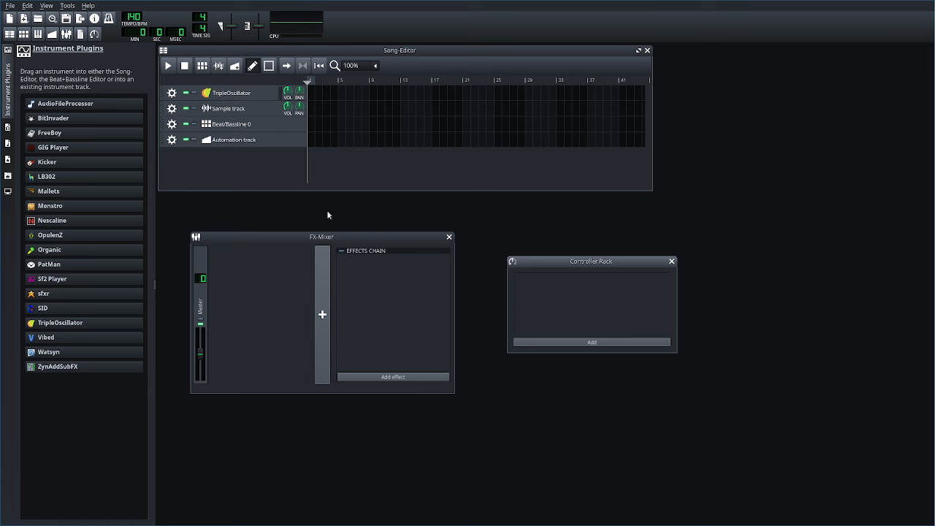
{"action": "mouse_move", "coordinate": [327, 216]}
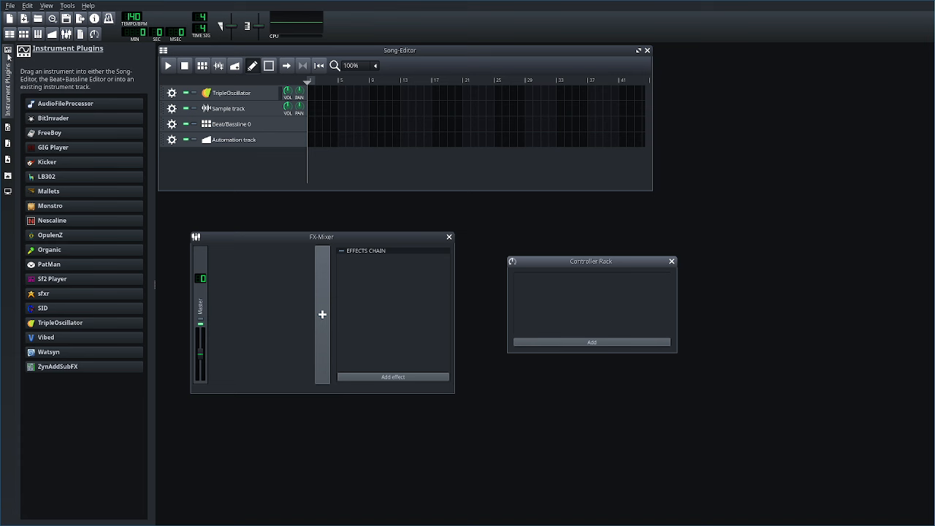
{"action": "mouse_move", "coordinate": [8, 104]}
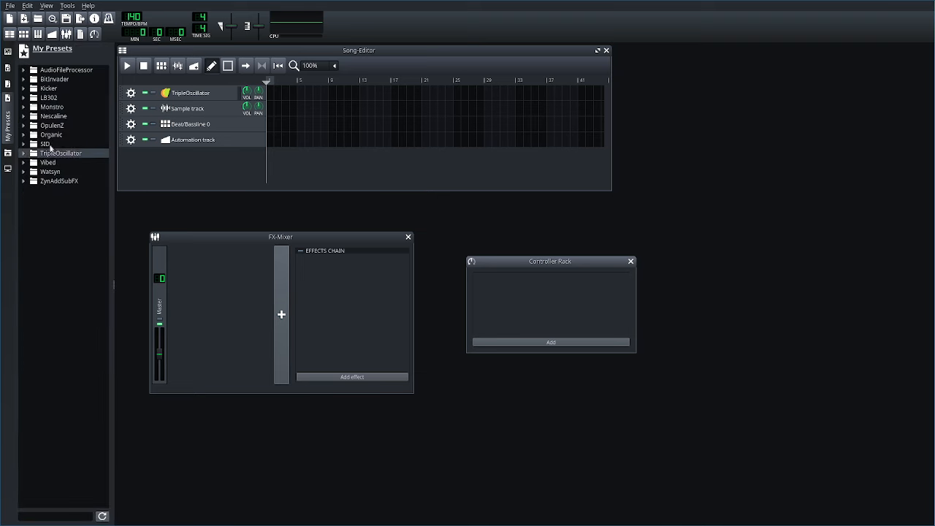
- Switch the side panel to My Samples, listing the basses, drums, effects and waveform folders
{"action": "left_click", "coordinate": [59, 181]}
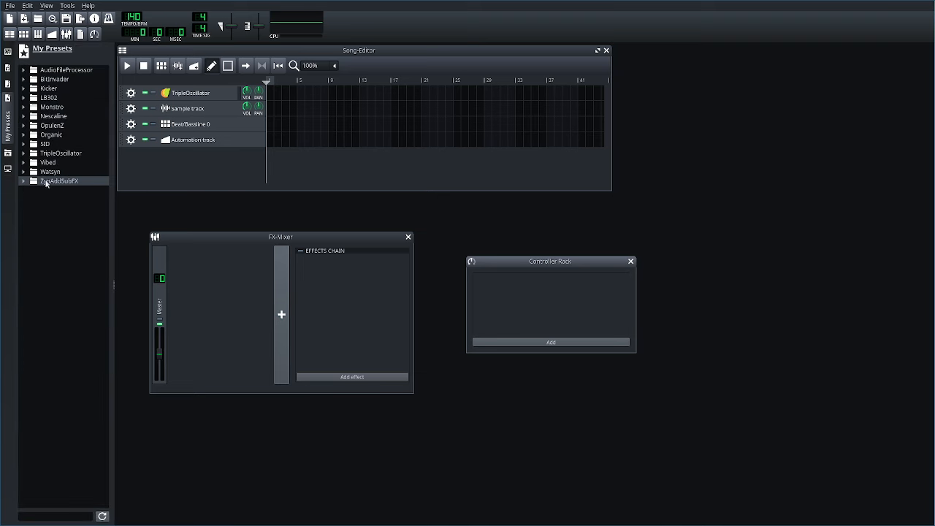
{"action": "left_click", "coordinate": [62, 181]}
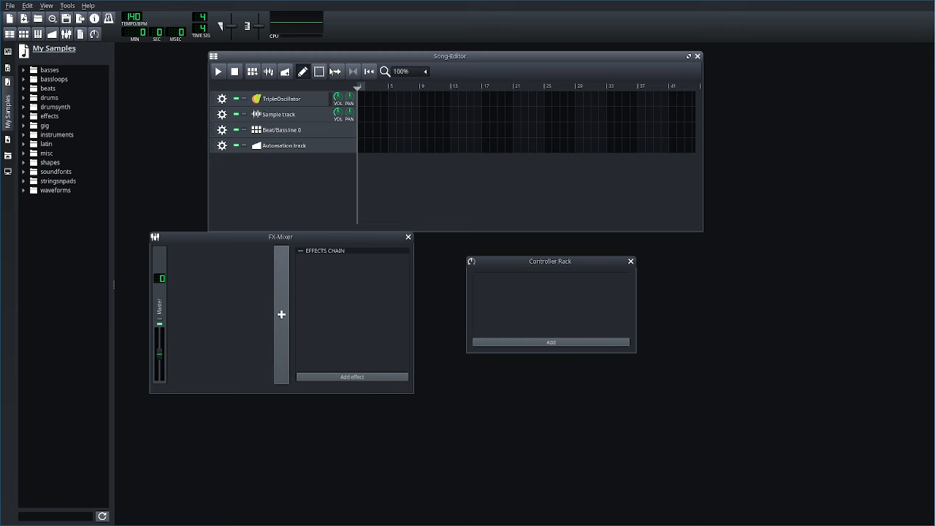
- Program a kick on every beat in Beat/Bassline 0, audition it and set the tempo to 120 BPM
{"action": "double_click", "coordinate": [280, 128]}
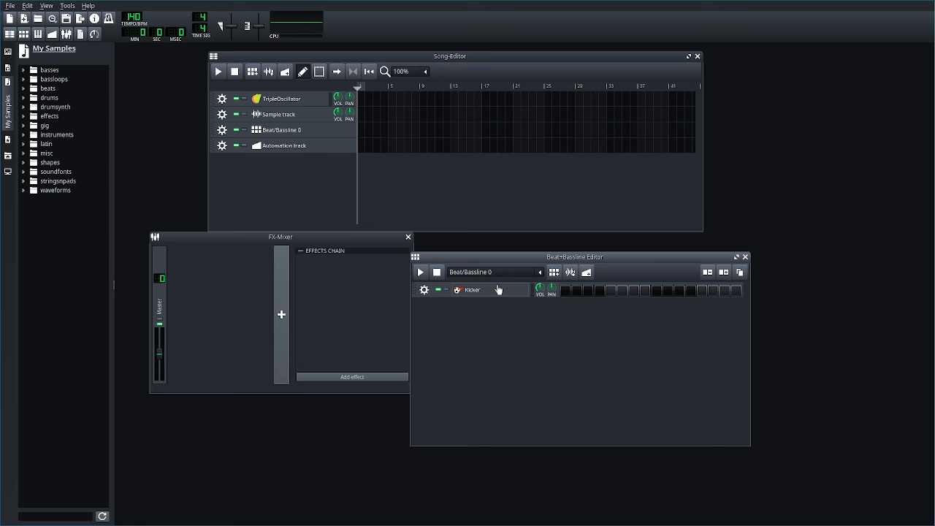
{"action": "mouse_move", "coordinate": [470, 184]}
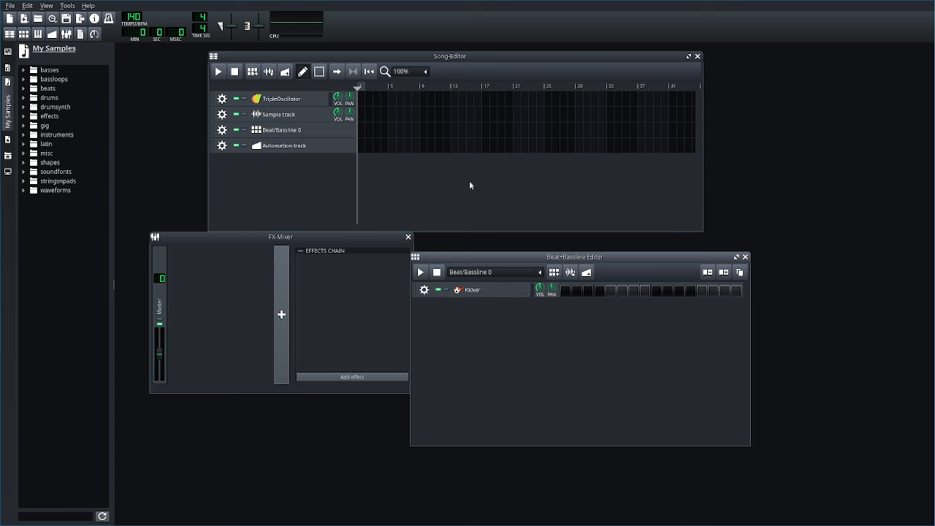
{"action": "mouse_move", "coordinate": [502, 138]}
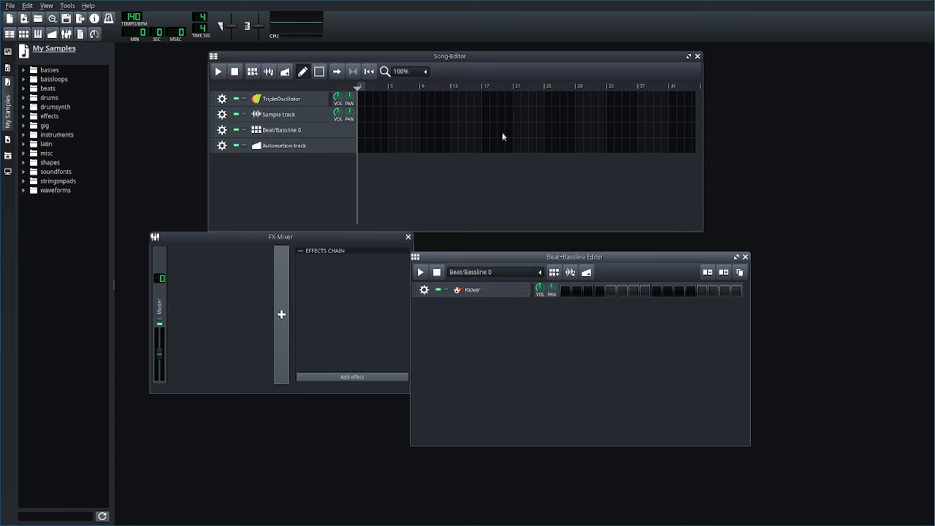
{"action": "mouse_move", "coordinate": [321, 219]}
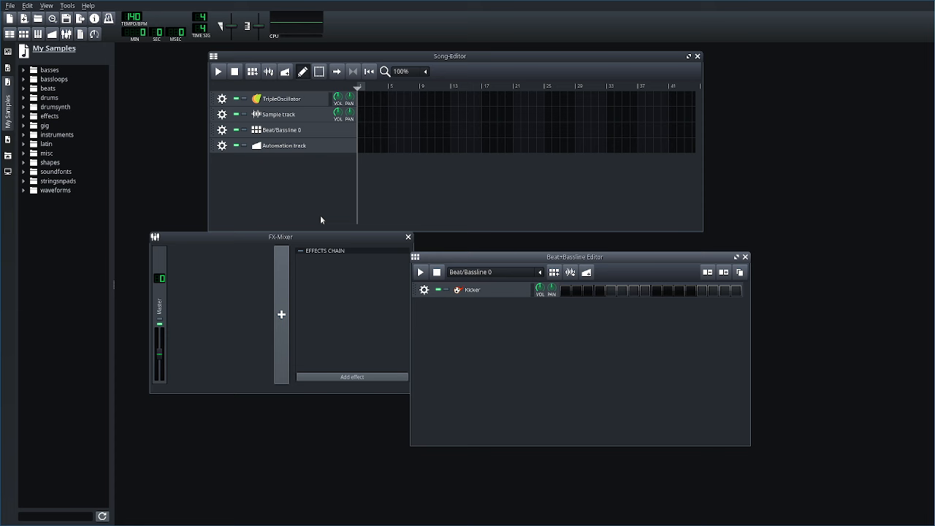
{"action": "mouse_move", "coordinate": [277, 137]}
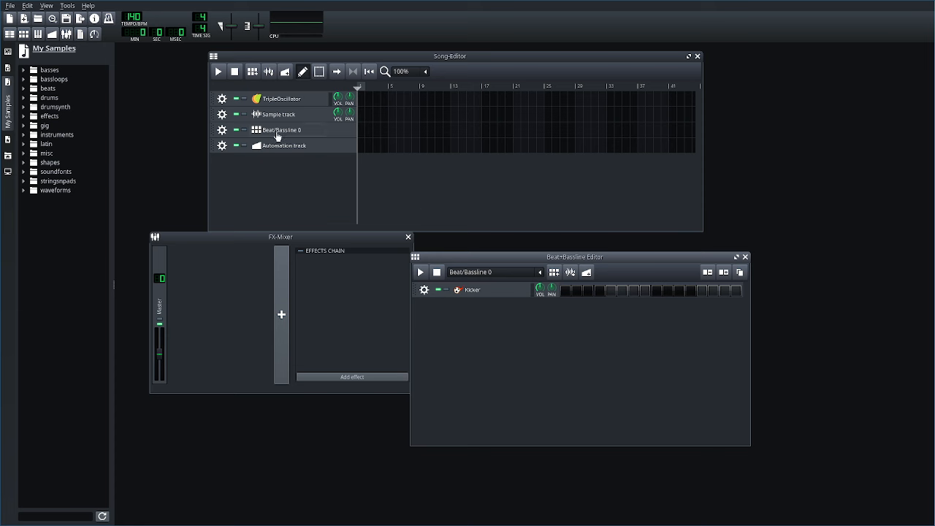
{"action": "mouse_move", "coordinate": [478, 277]}
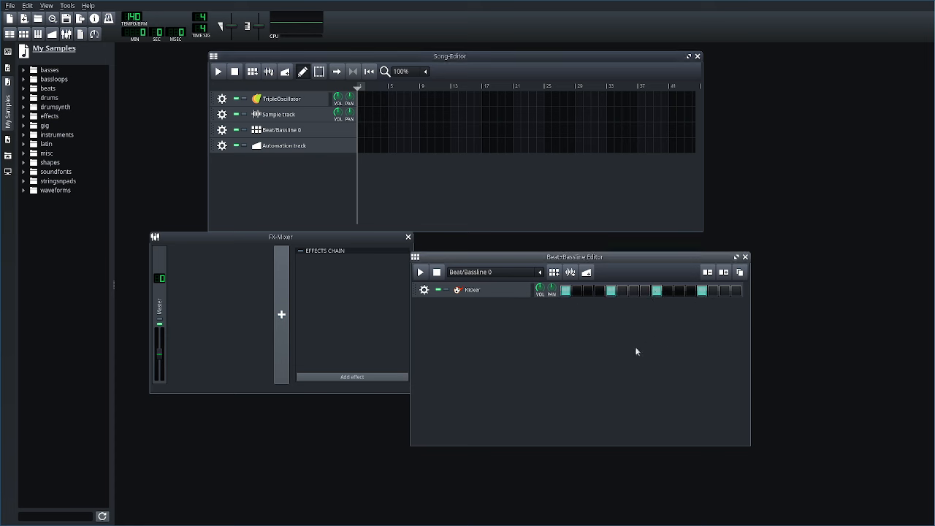
{"action": "left_click", "coordinate": [421, 272]}
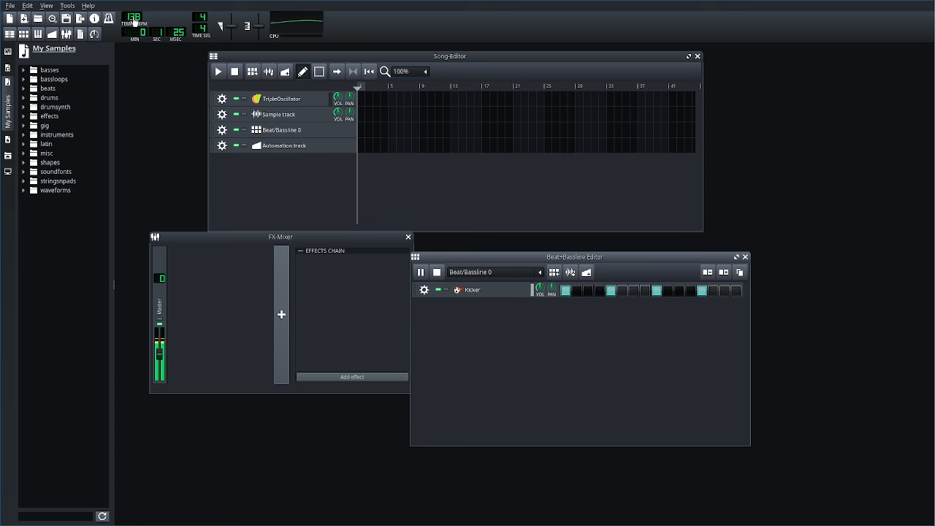
{"action": "double_click", "coordinate": [135, 19]}
{"action": "type", "text": "120"}
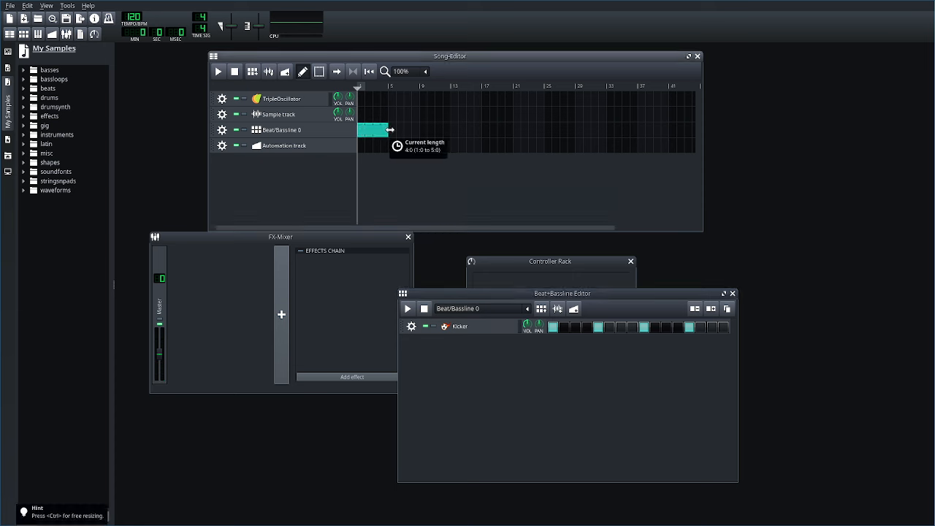
- Stretch the kick clip to bar 5 and play the song from the start
{"action": "left_click_drag", "start_coordinate": [389, 130], "coordinate": [481, 130]}
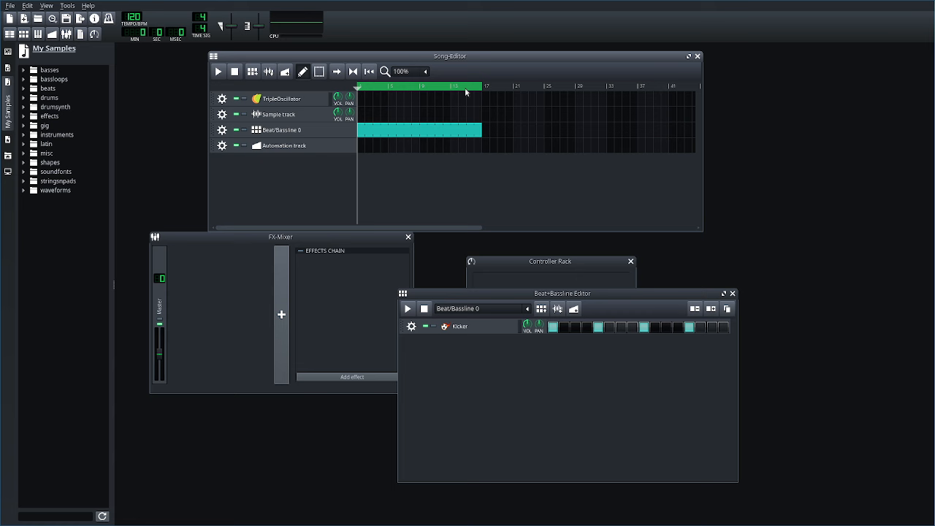
{"action": "mouse_move", "coordinate": [220, 72]}
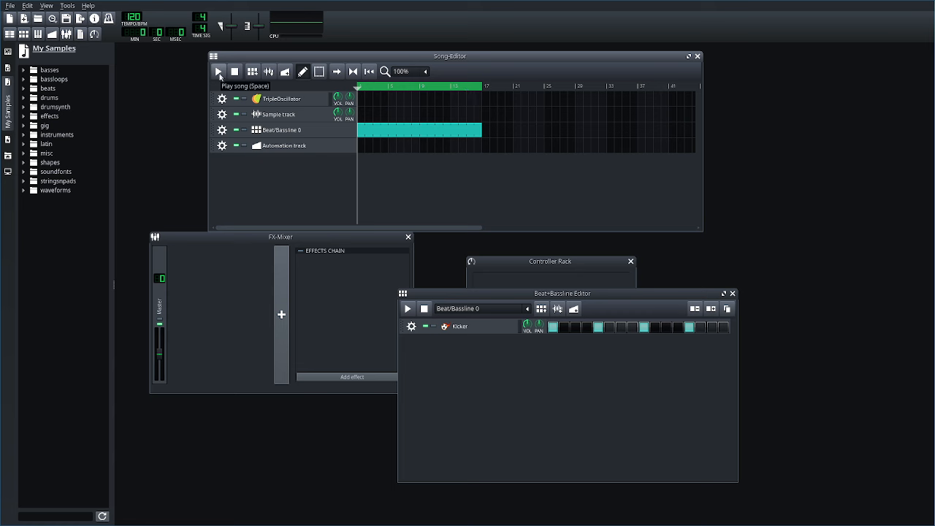
{"action": "left_click", "coordinate": [219, 70]}
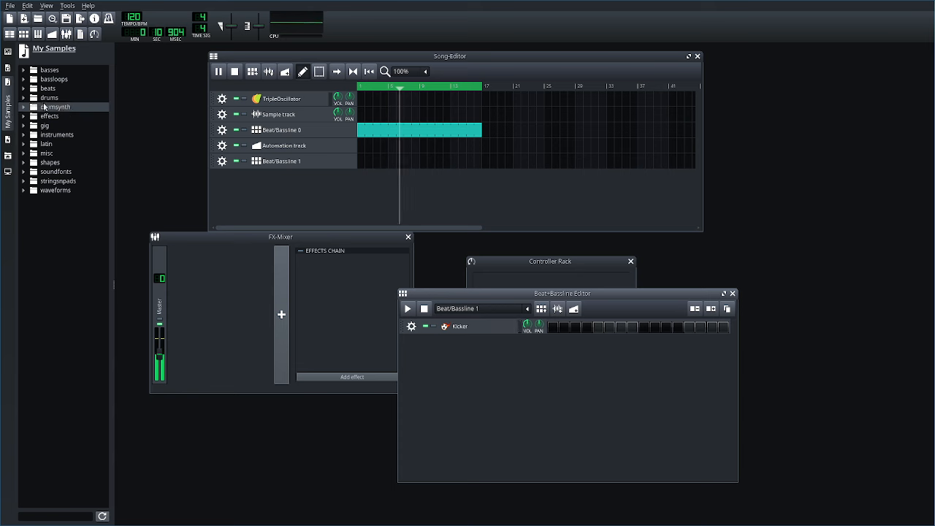
- Add a closed hi-hat from the drum samples to Beat/Bassline 1 and stretch its clip across four bars
{"action": "left_click", "coordinate": [50, 97]}
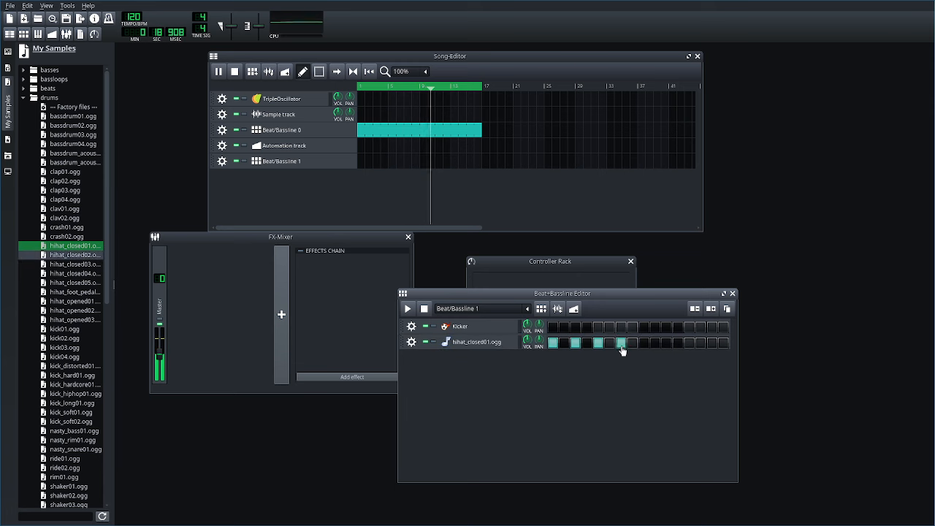
{"action": "left_click", "coordinate": [408, 308]}
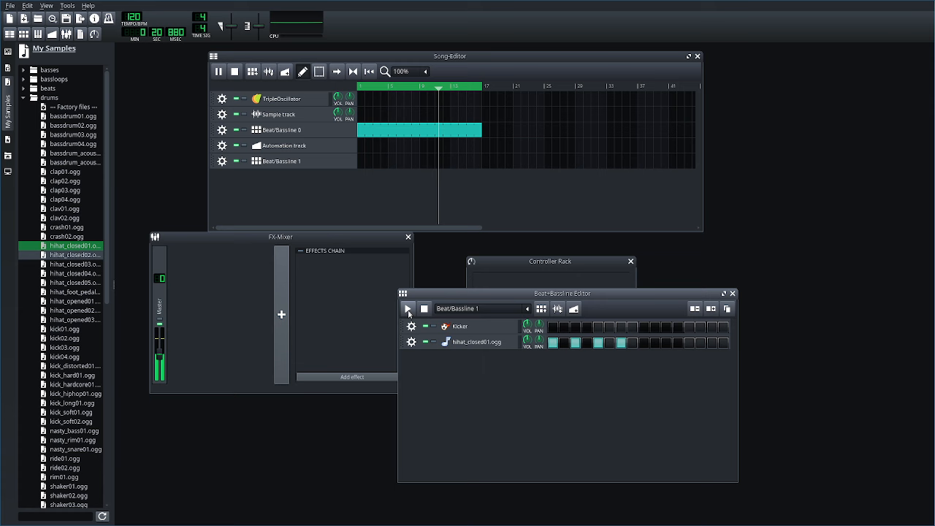
{"action": "left_click", "coordinate": [409, 308]}
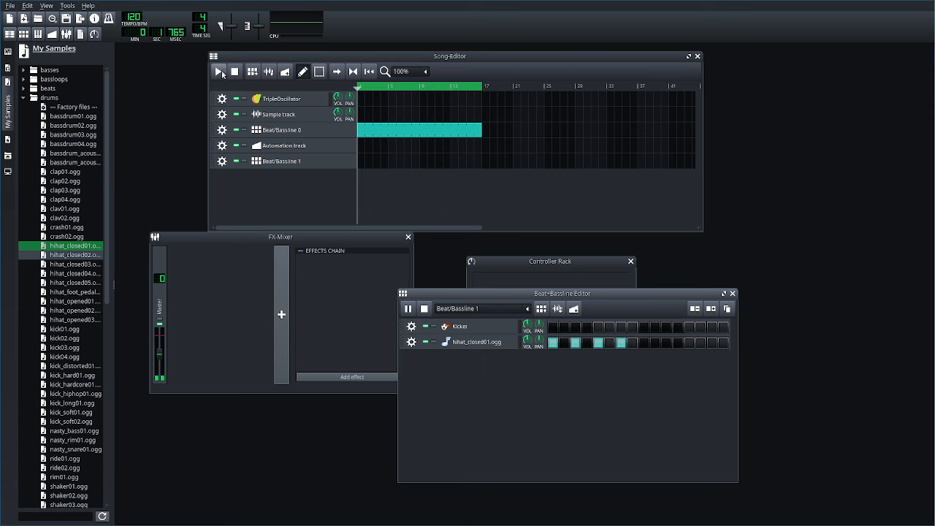
{"action": "left_click", "coordinate": [219, 72]}
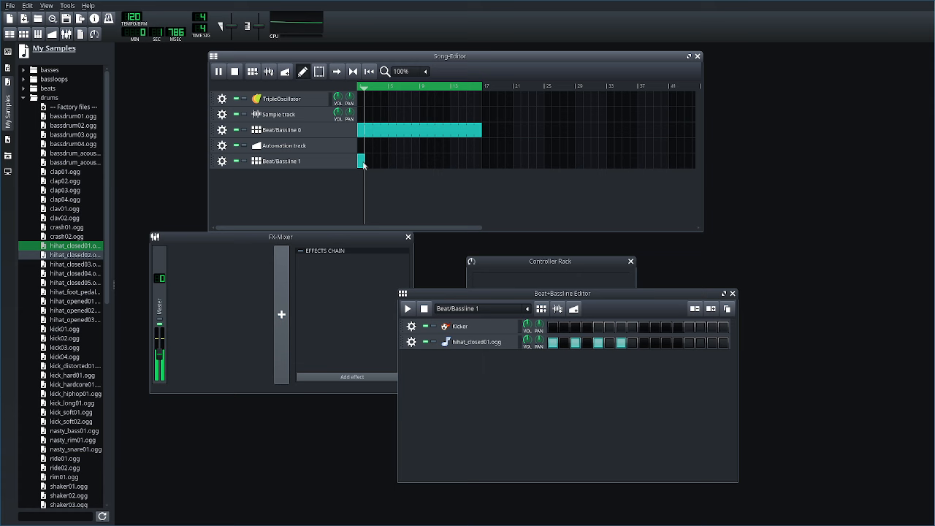
{"action": "left_click_drag", "start_coordinate": [363, 160], "coordinate": [482, 161]}
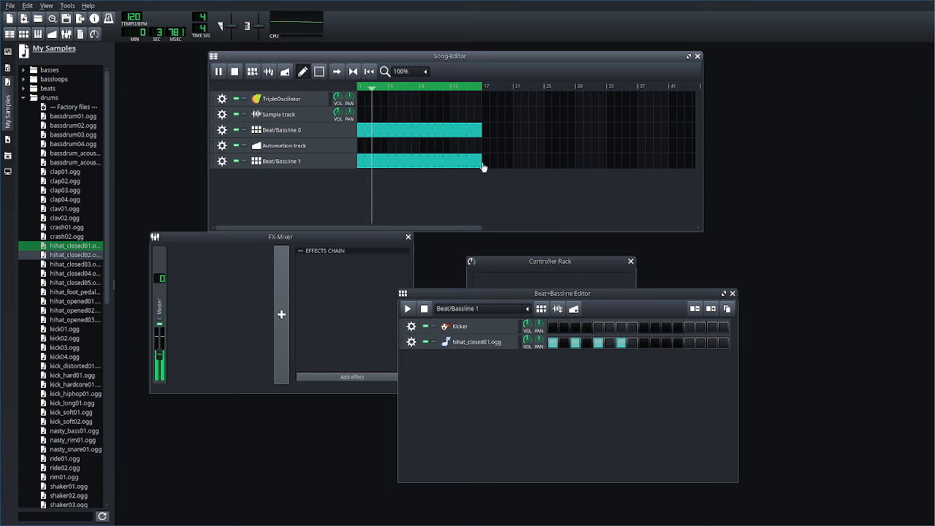
- Fill and toggle the remaining hi-hat steps to shape the closed hi-hat pattern
{"action": "left_click", "coordinate": [667, 342]}
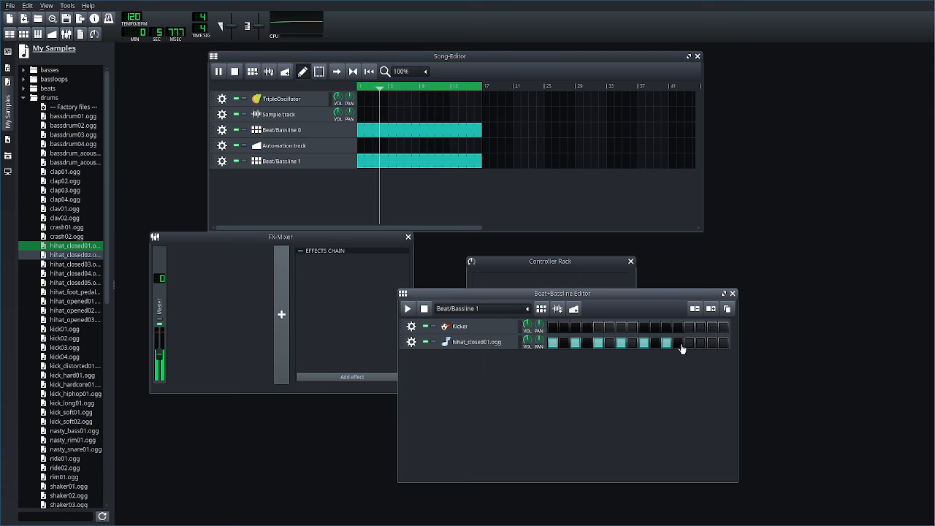
{"action": "left_click", "coordinate": [689, 342]}
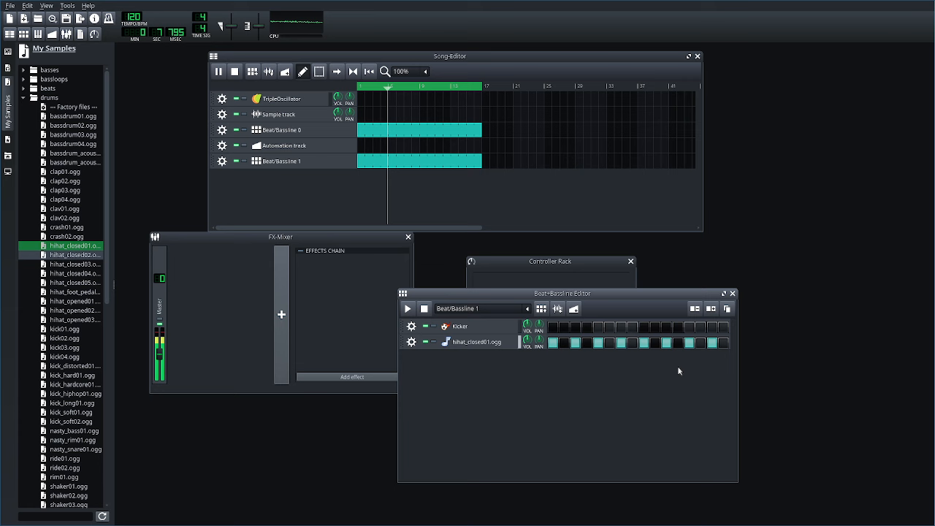
{"action": "left_click", "coordinate": [611, 342]}
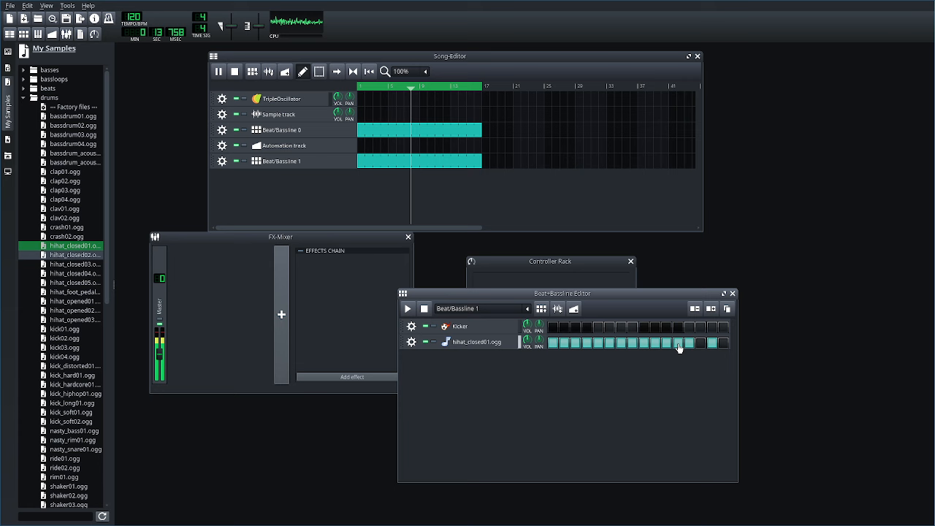
{"action": "left_click", "coordinate": [678, 342]}
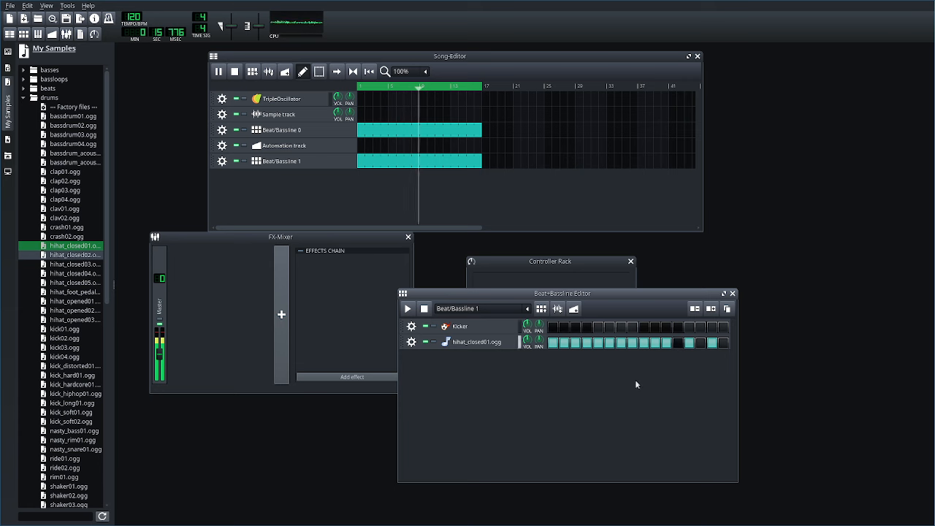
{"action": "left_click", "coordinate": [588, 342]}
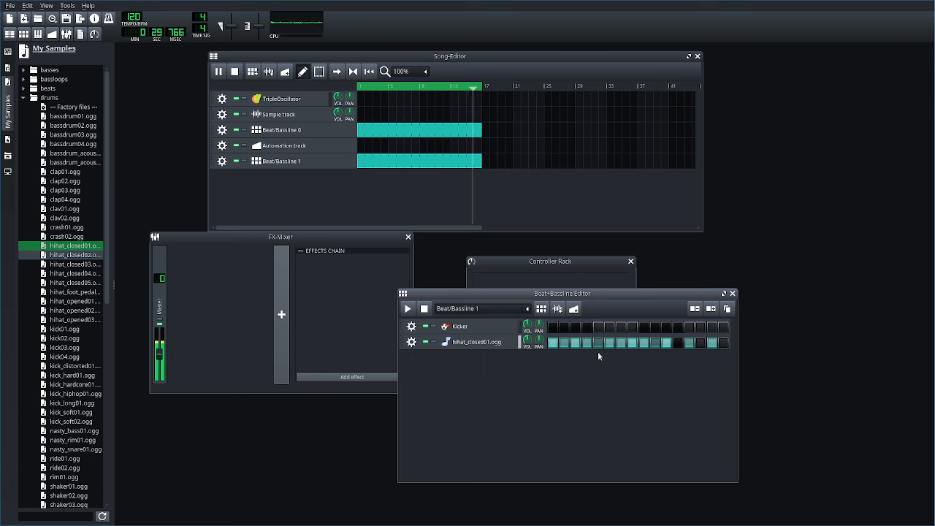
- Edit the hi-hat pattern in the piano roll and draw its note panning curve
{"action": "right_click", "coordinate": [600, 351]}
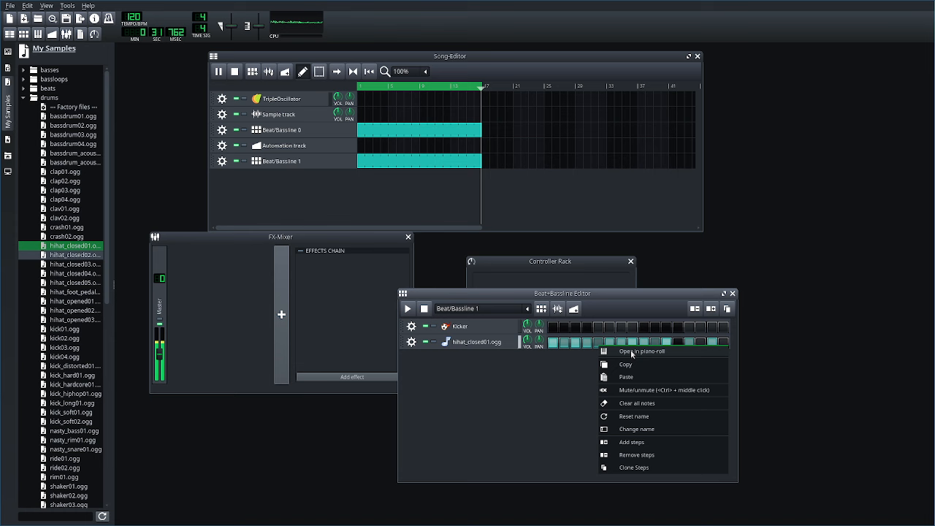
{"action": "left_click", "coordinate": [642, 351]}
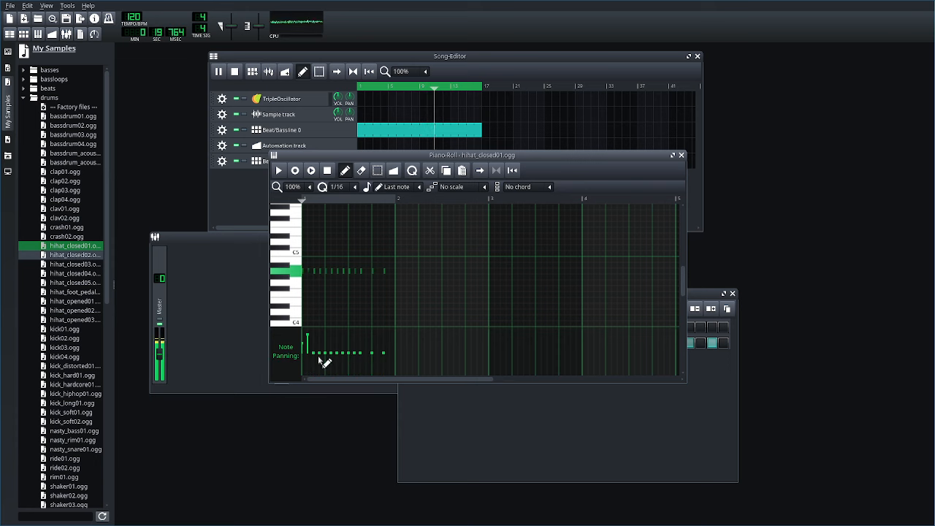
{"action": "left_click_drag", "start_coordinate": [307, 358], "coordinate": [362, 368]}
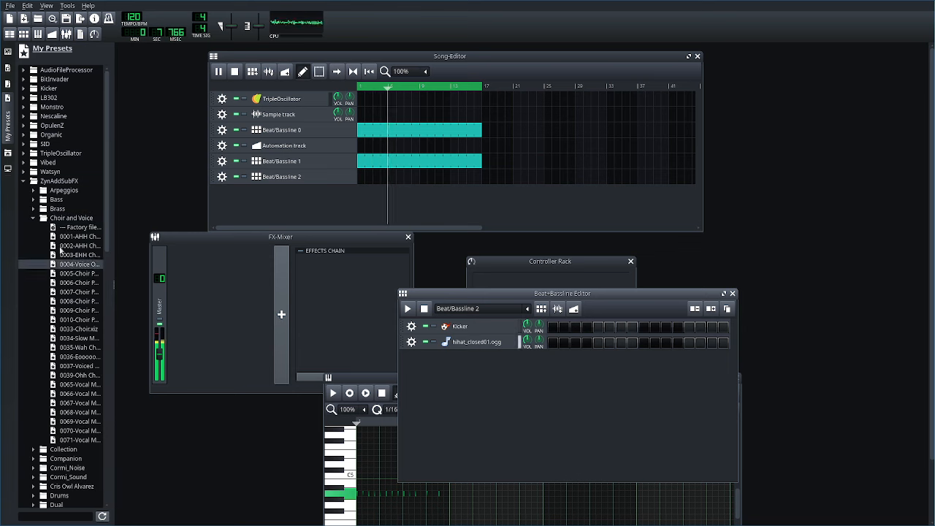
- Add the ZynAddSubFX Soft Piano preset to Beat/Bassline 2 and pan it about a quarter left
{"action": "left_click", "coordinate": [33, 218]}
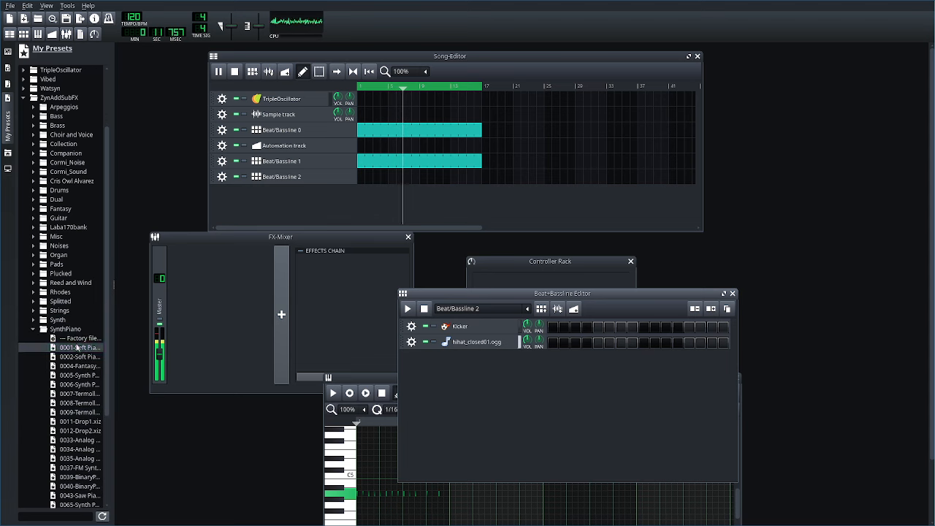
{"action": "double_click", "coordinate": [79, 348]}
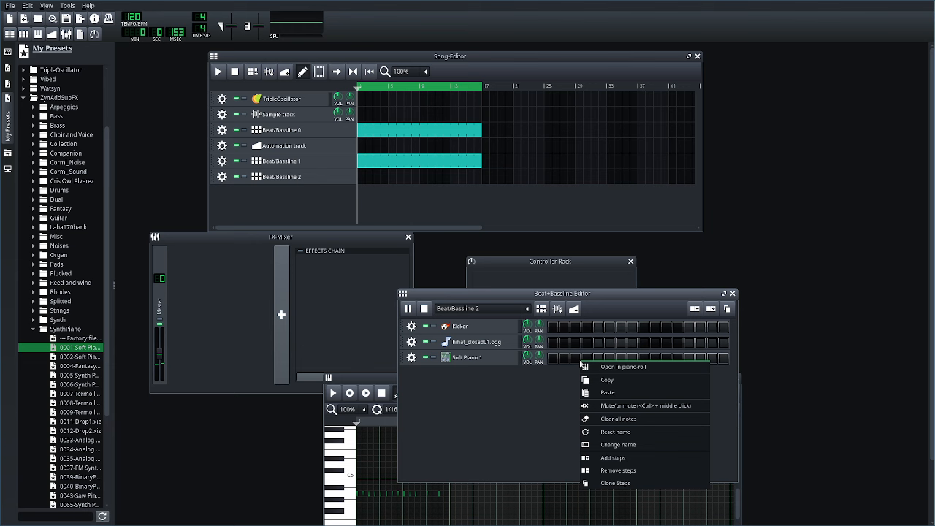
{"action": "left_click", "coordinate": [622, 366]}
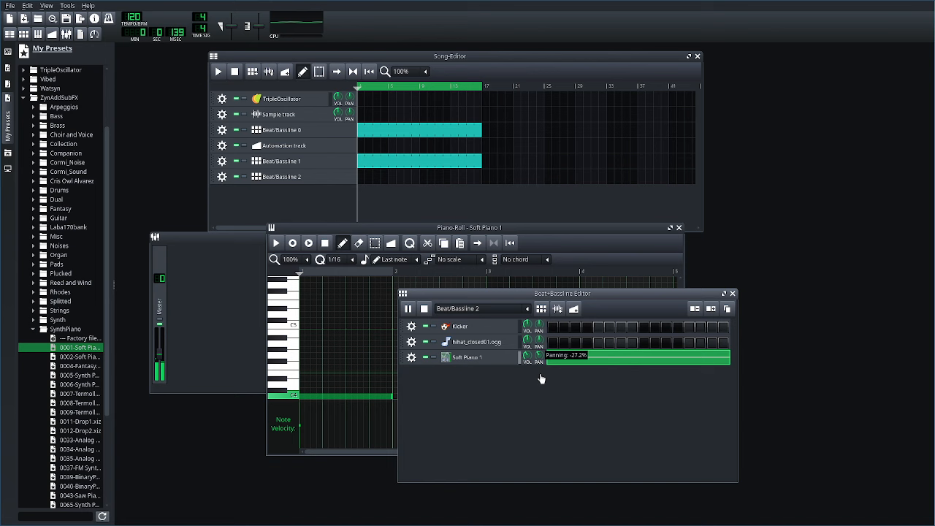
{"action": "left_click_drag", "start_coordinate": [539, 355], "coordinate": [539, 372]}
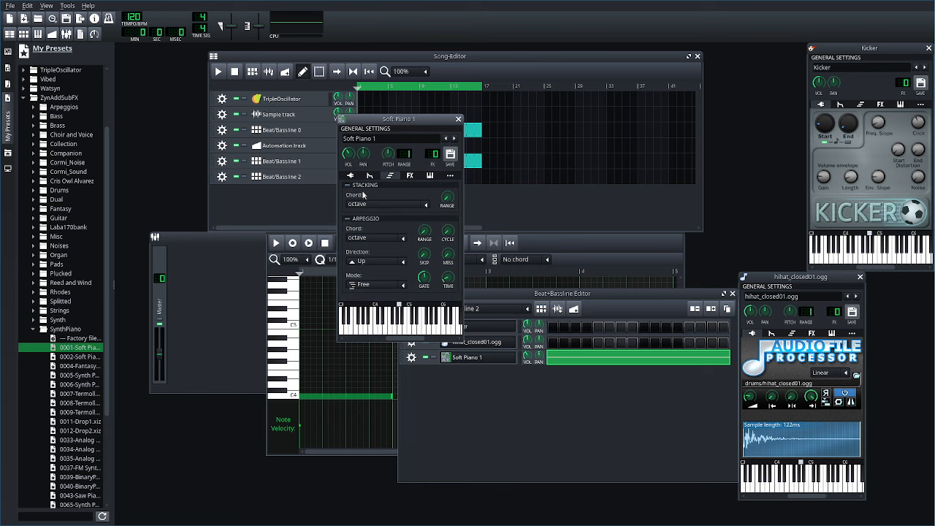
{"action": "mouse_move", "coordinate": [501, 203]}
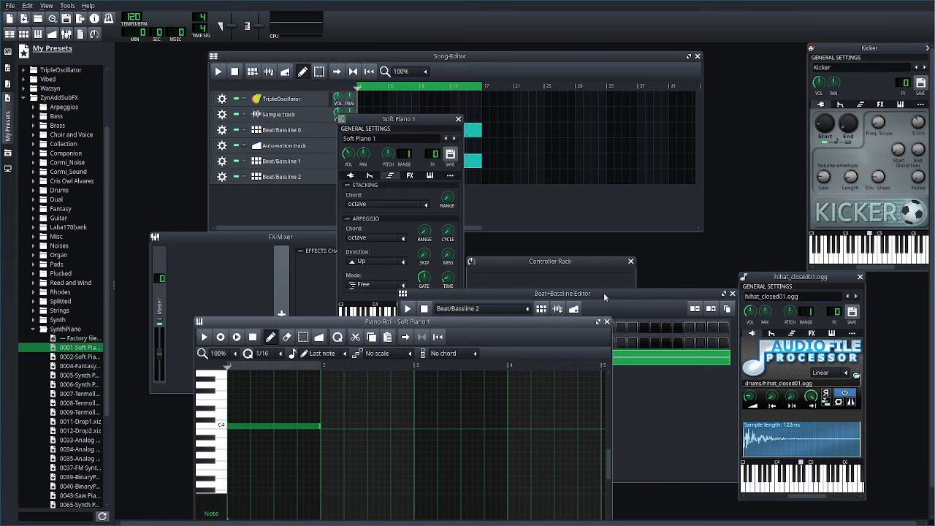
- Play the Beat/Bassline 2 pattern, draw Soft Piano notes and set chord stacking to Major
{"action": "left_click", "coordinate": [406, 307]}
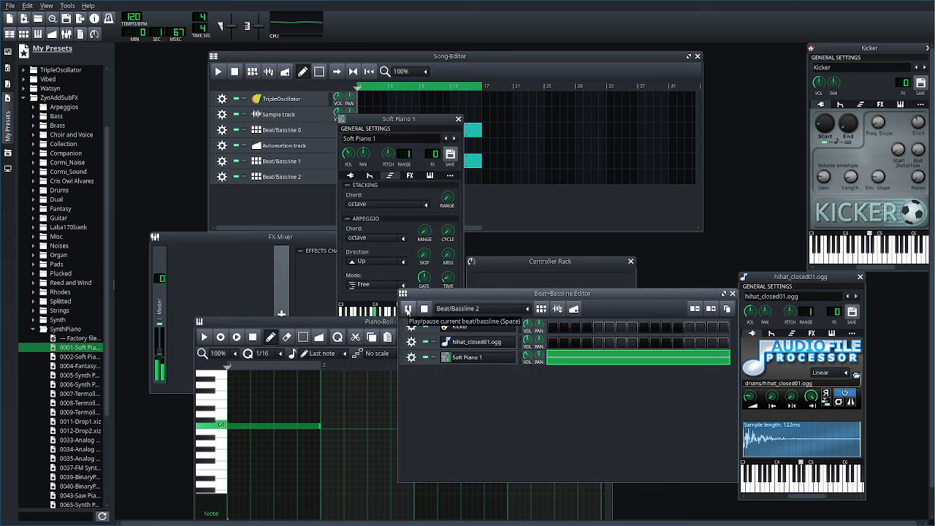
{"action": "left_click", "coordinate": [409, 309]}
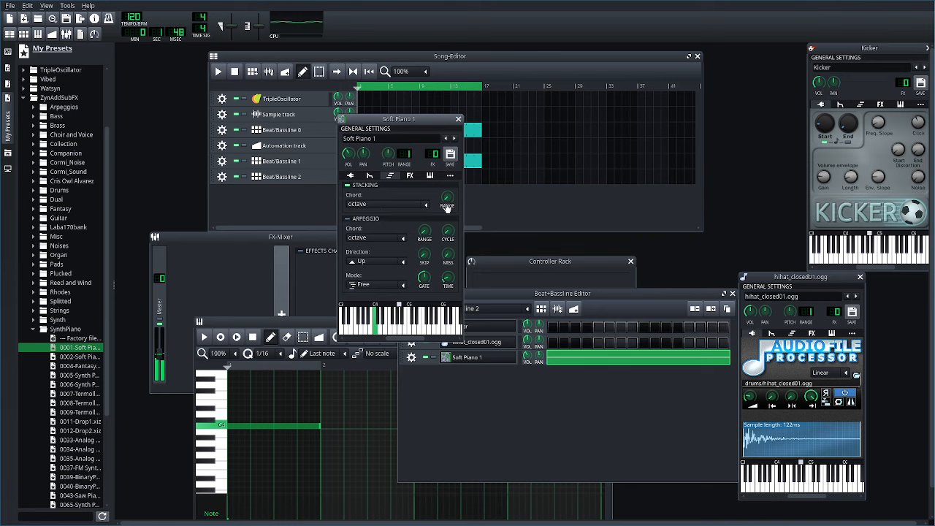
{"action": "mouse_move", "coordinate": [448, 204]}
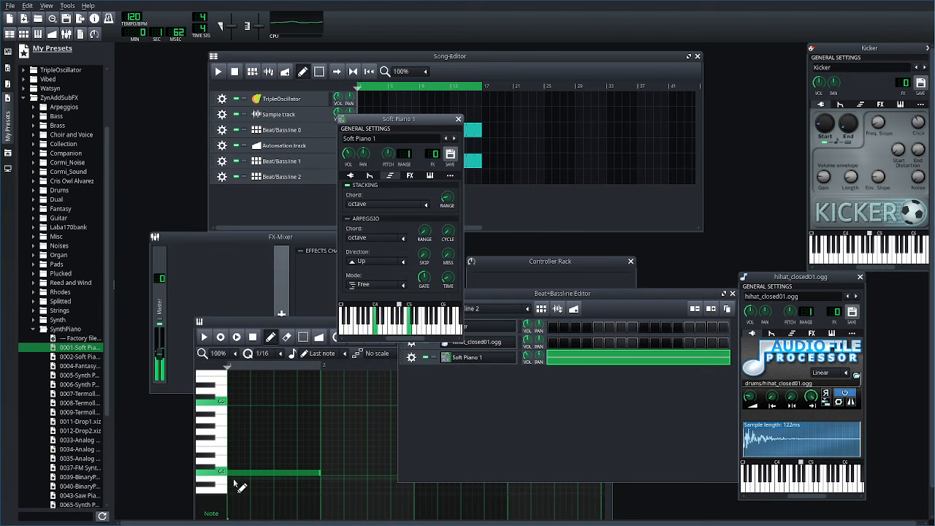
{"action": "mouse_move", "coordinate": [447, 199]}
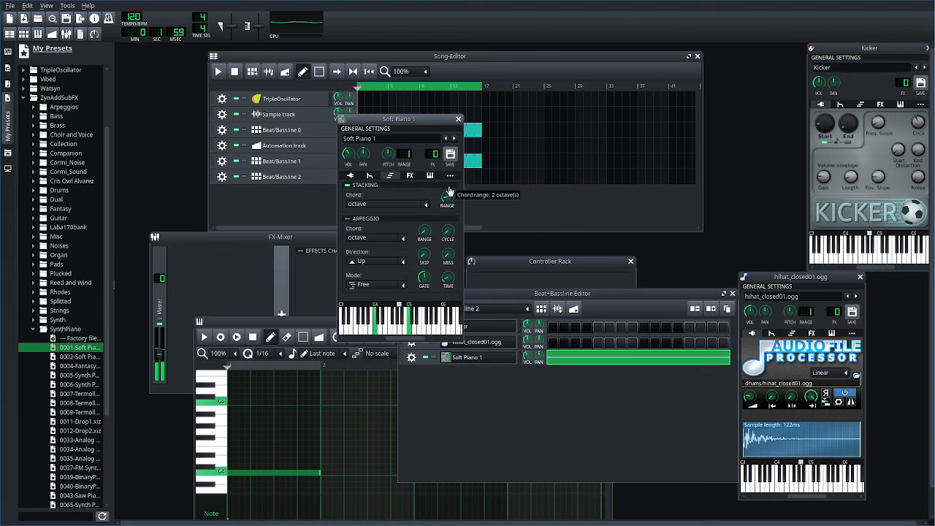
{"action": "mouse_move", "coordinate": [257, 431]}
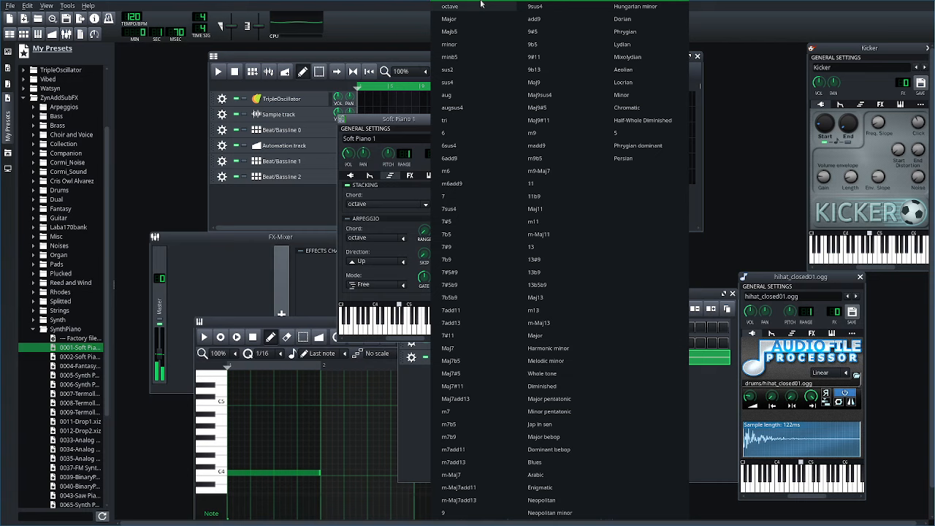
{"action": "left_click", "coordinate": [449, 18]}
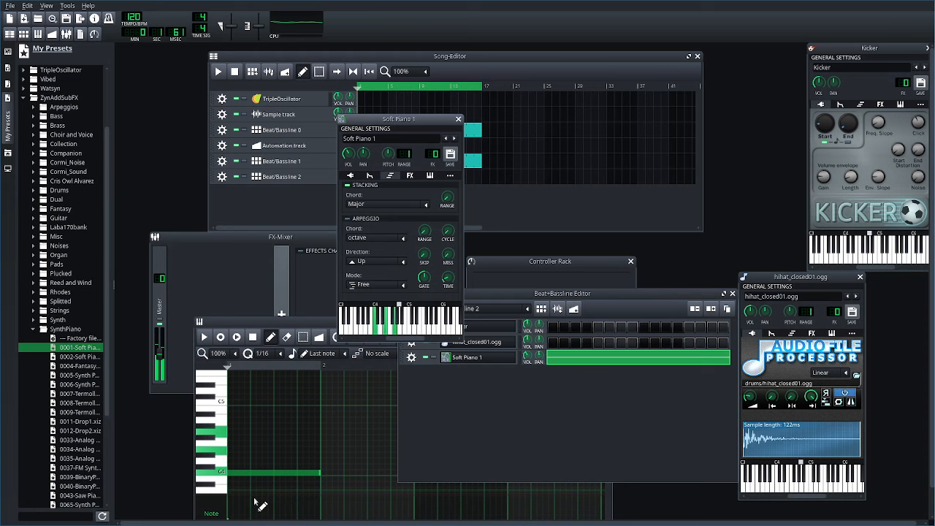
{"action": "left_click", "coordinate": [383, 205]}
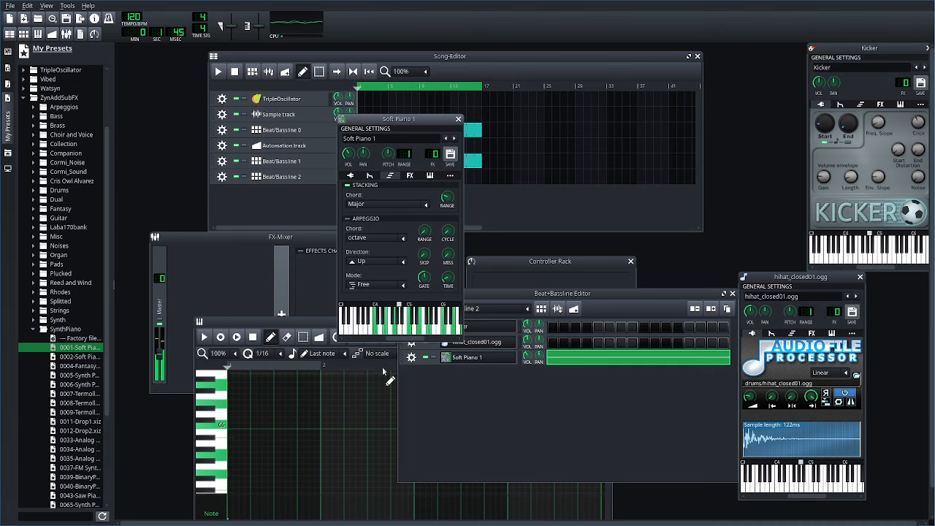
{"action": "mouse_move", "coordinate": [447, 230]}
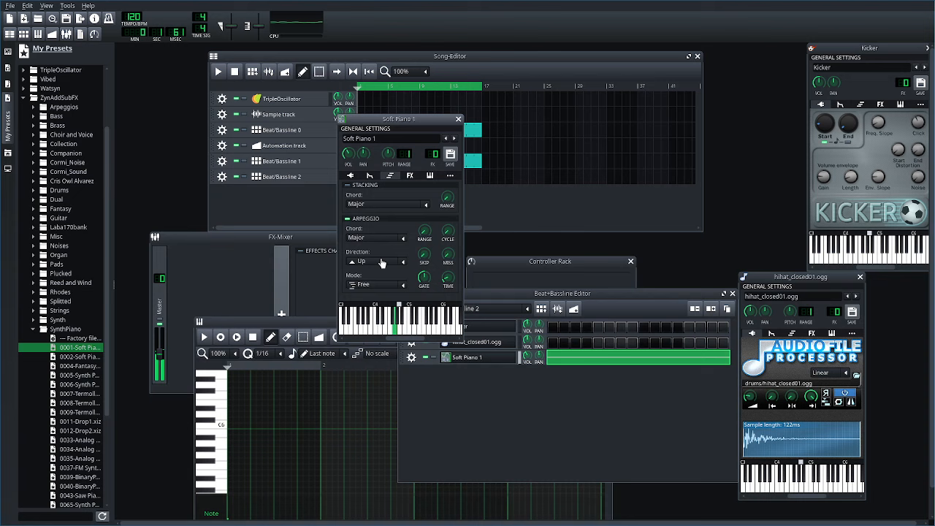
- Cycle the arpeggio direction through Down, Up and down, Down and up, then back to Up
{"action": "left_click", "coordinate": [397, 260]}
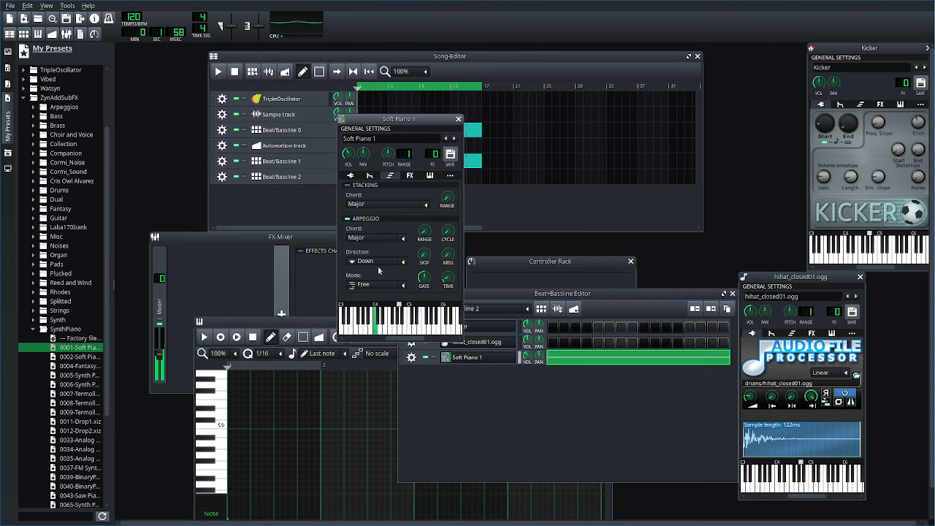
{"action": "left_click", "coordinate": [374, 260]}
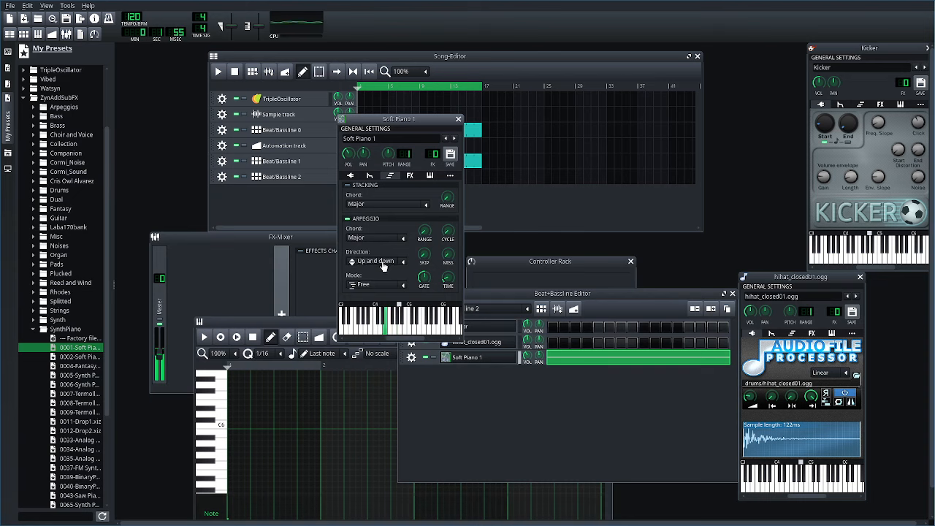
{"action": "left_click", "coordinate": [375, 260]}
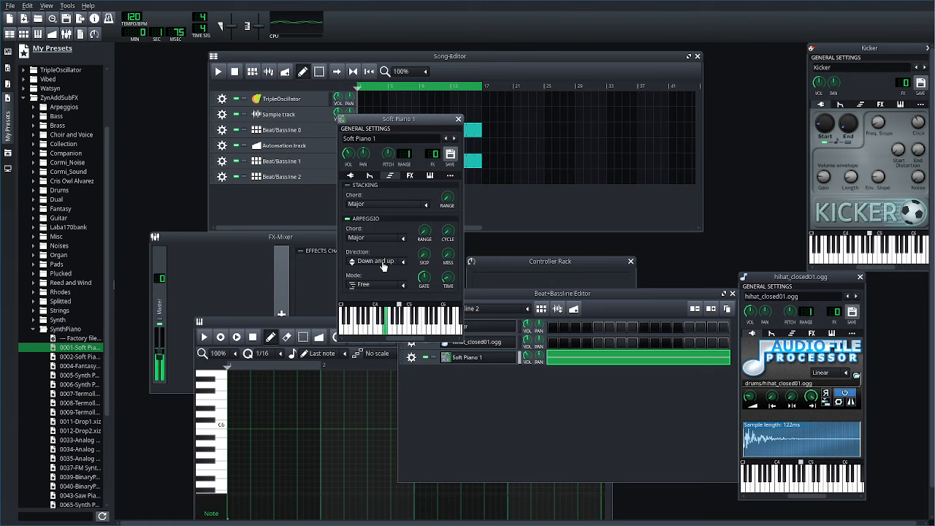
{"action": "left_click", "coordinate": [377, 260]}
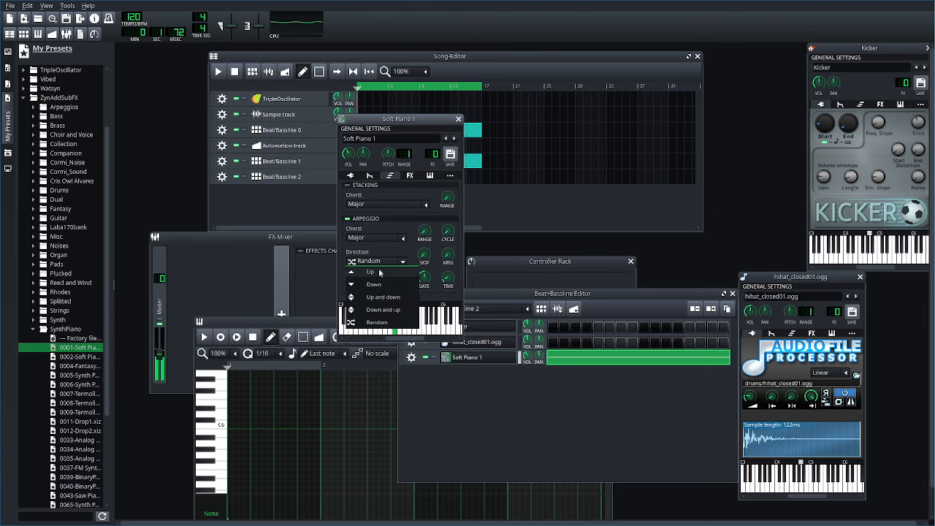
{"action": "left_click", "coordinate": [371, 271]}
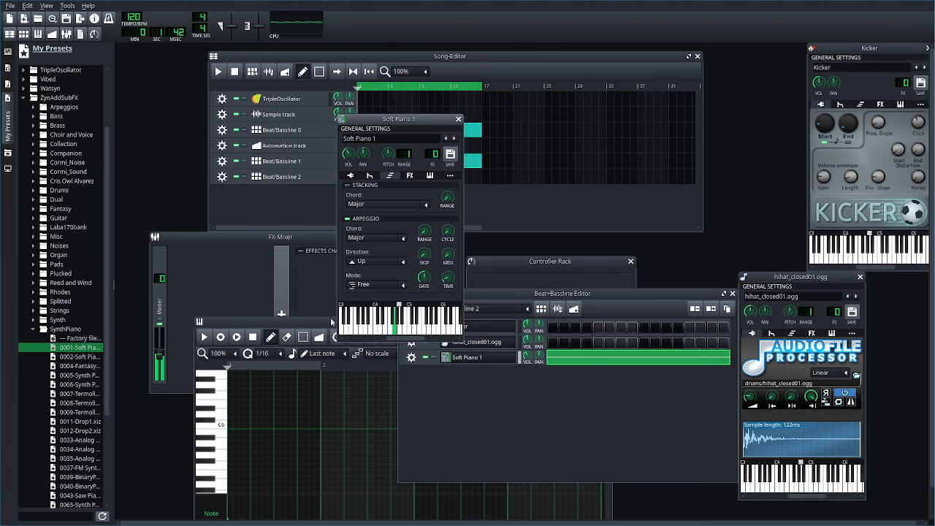
{"action": "mouse_move", "coordinate": [447, 275]}
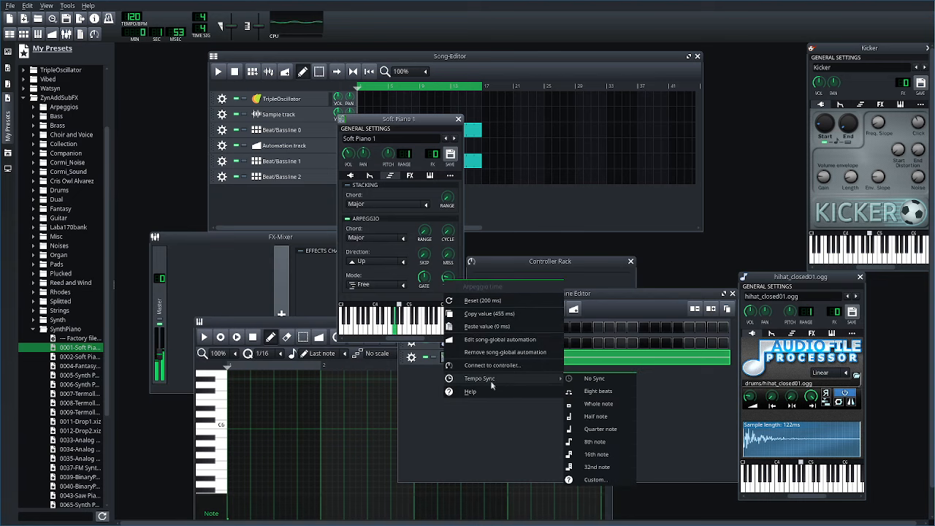
{"action": "mouse_move", "coordinate": [595, 441]}
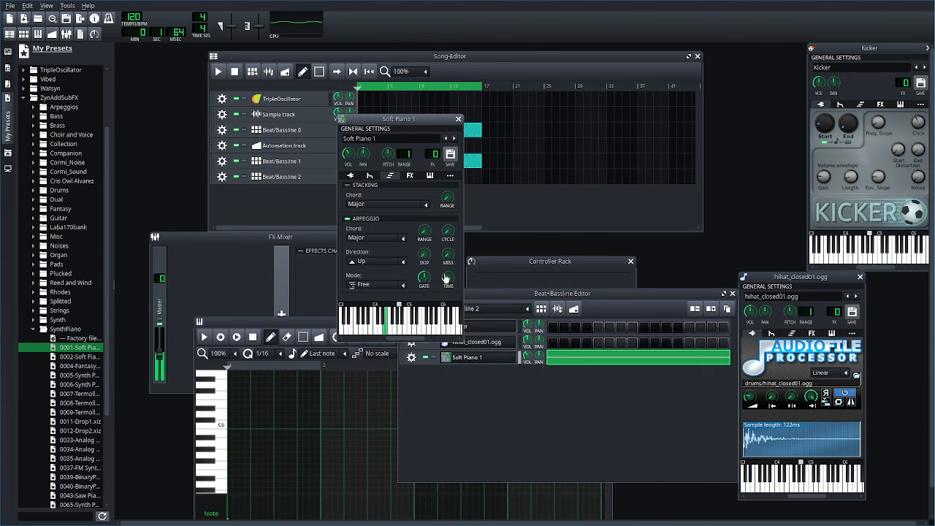
- Sync the Soft Piano arpeggio timing to the song tempo and play the song
{"action": "right_click", "coordinate": [447, 278]}
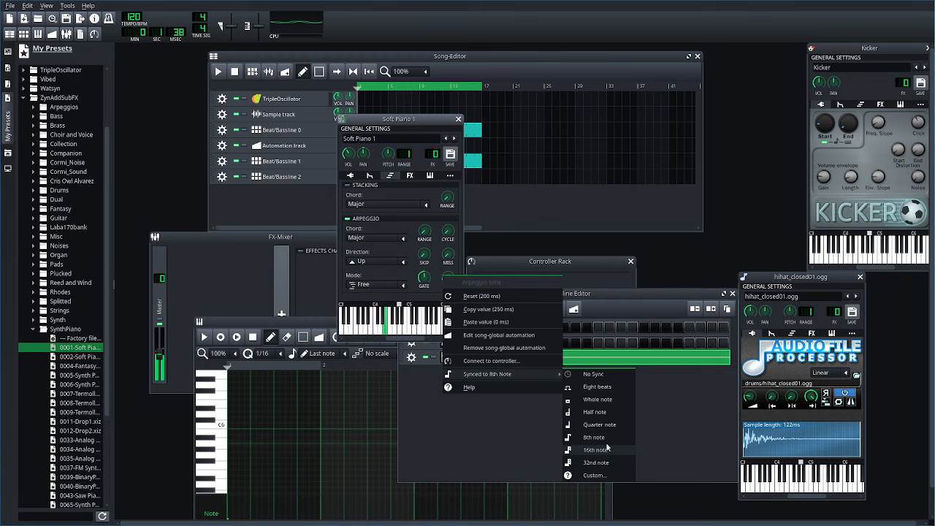
{"action": "left_click", "coordinate": [598, 450]}
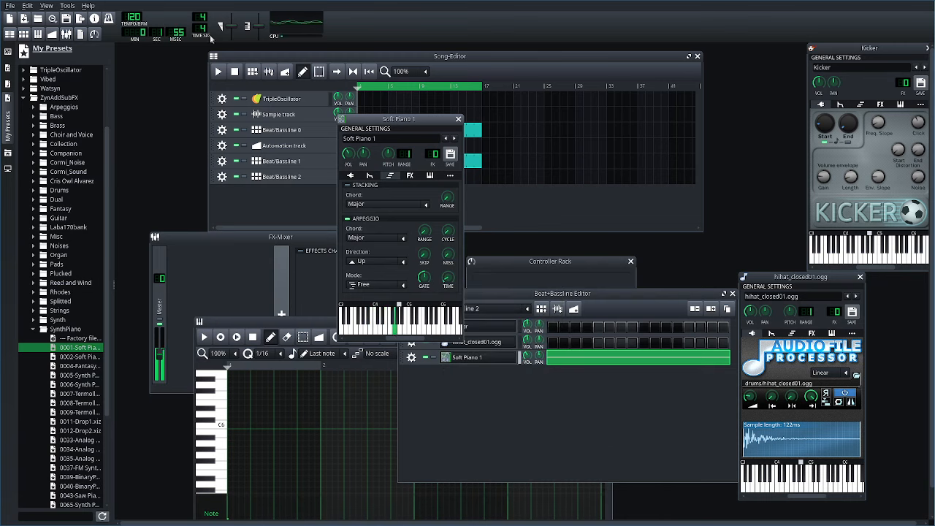
{"action": "left_click", "coordinate": [219, 70]}
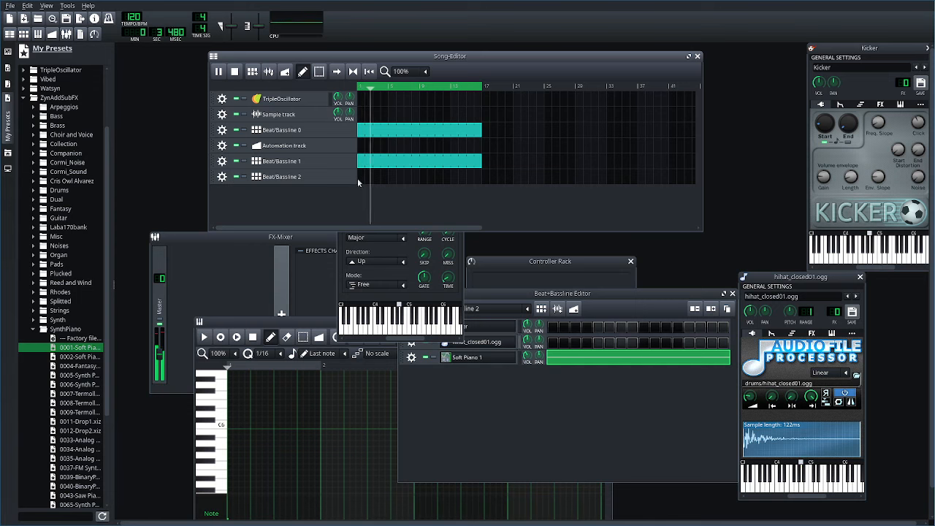
- Drag the Beat+Bassline editor back into view and collapse the SynthPiano preset folder
{"action": "left_click_drag", "start_coordinate": [359, 175], "coordinate": [482, 176]}
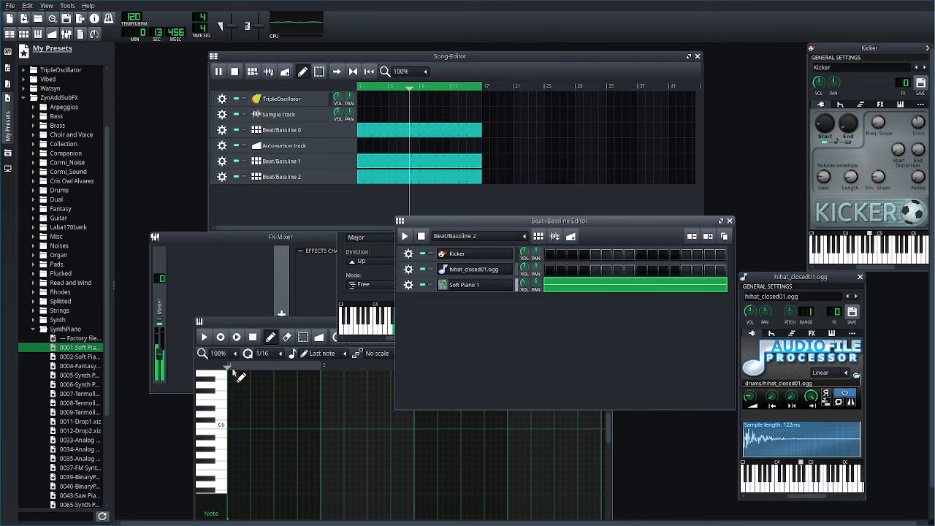
{"action": "left_click", "coordinate": [80, 393]}
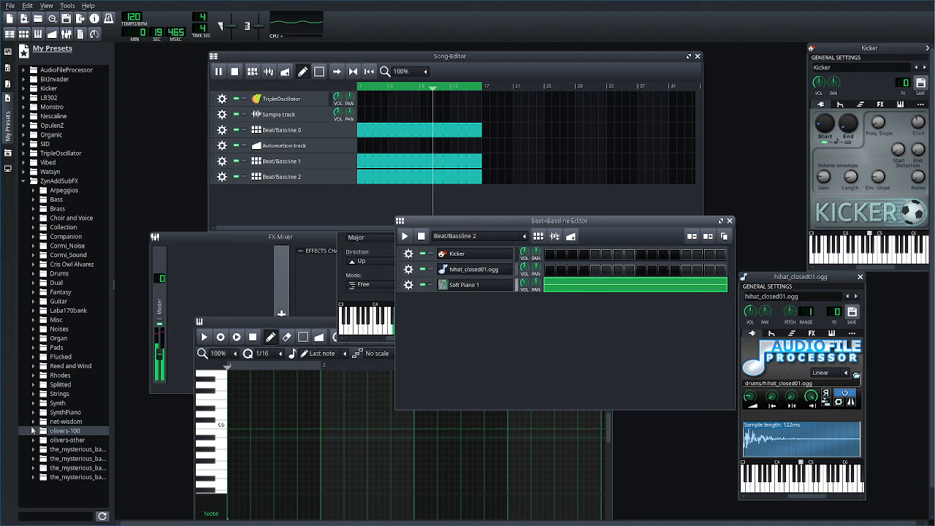
- Add a Plucked preset instrument to Beat+Bassline 2 and bring up its piano roll
{"action": "left_click", "coordinate": [60, 357]}
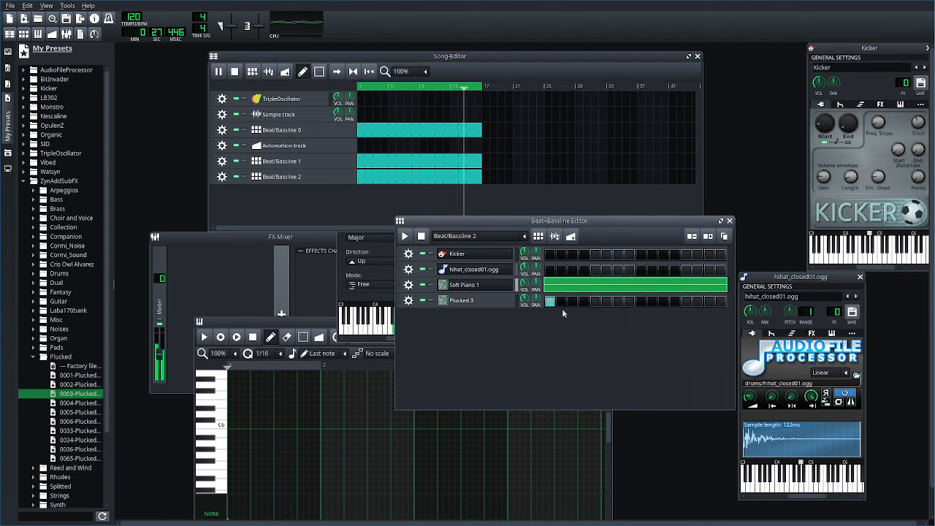
{"action": "right_click", "coordinate": [550, 301]}
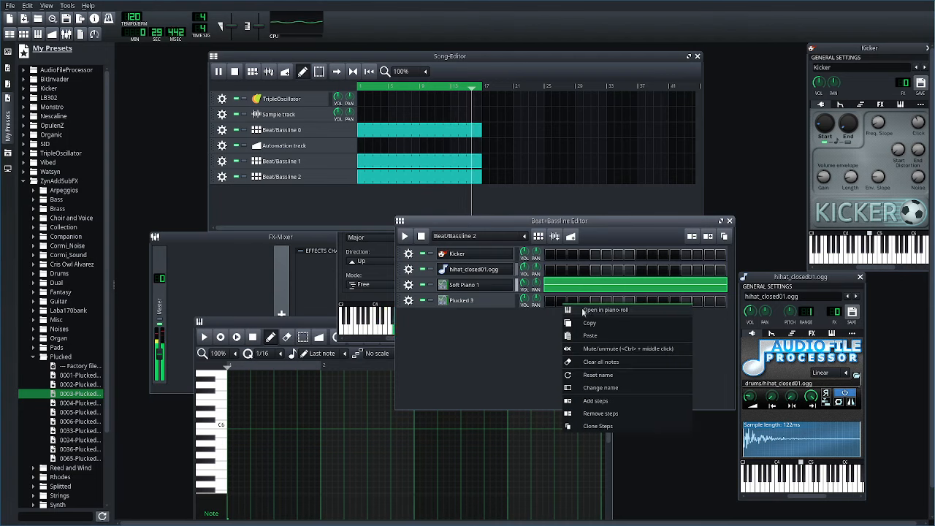
{"action": "left_click", "coordinate": [605, 310]}
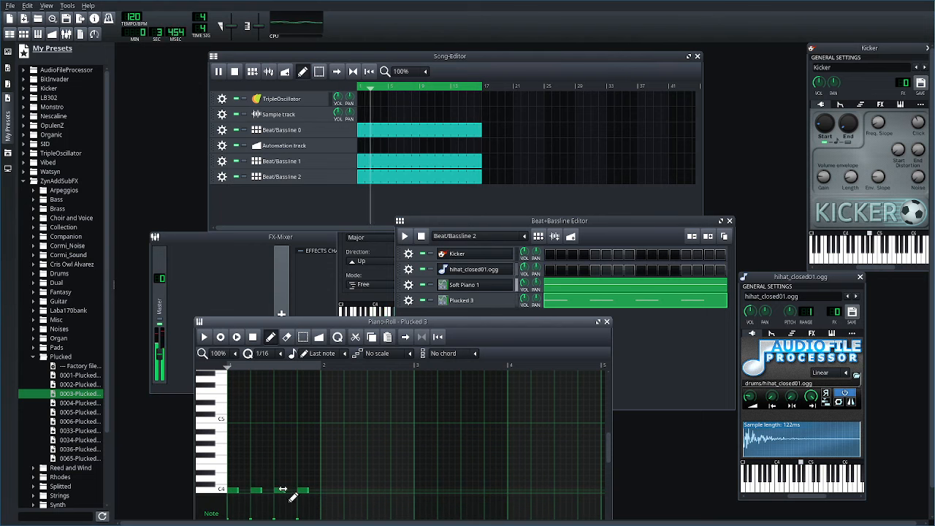
- Draw the first notes of the Plucked melody in the piano roll
{"action": "left_click", "coordinate": [246, 449]}
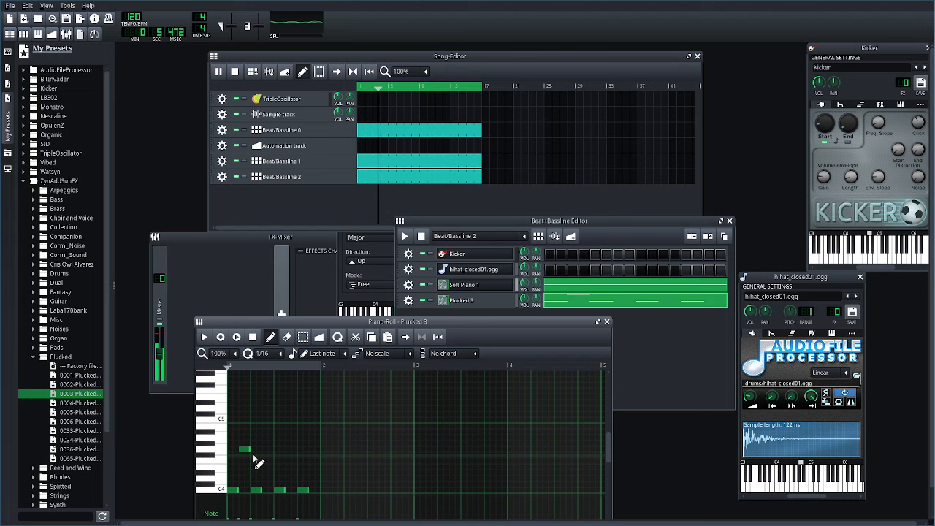
{"action": "left_click", "coordinate": [269, 450]}
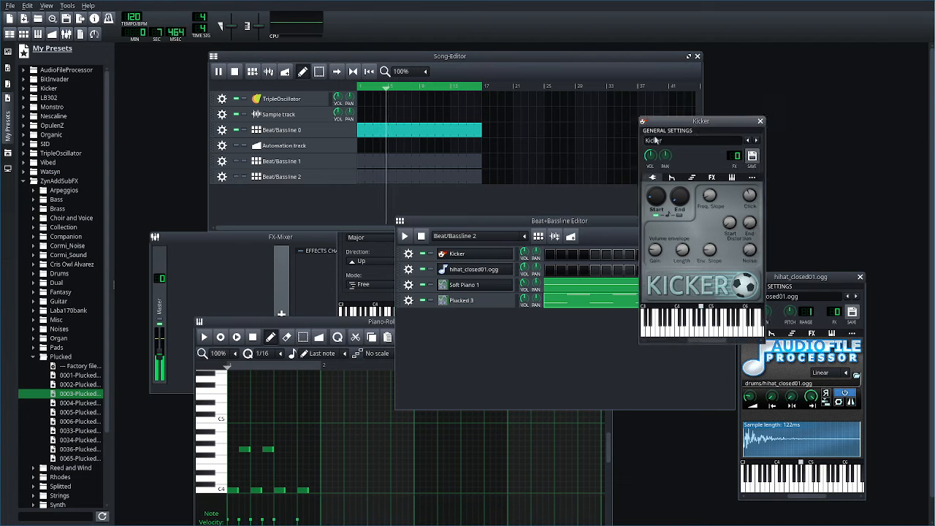
- Add a C* Plate2x2 plate reverb to the Kicker's effects chain, then remove it again
{"action": "left_click", "coordinate": [605, 205]}
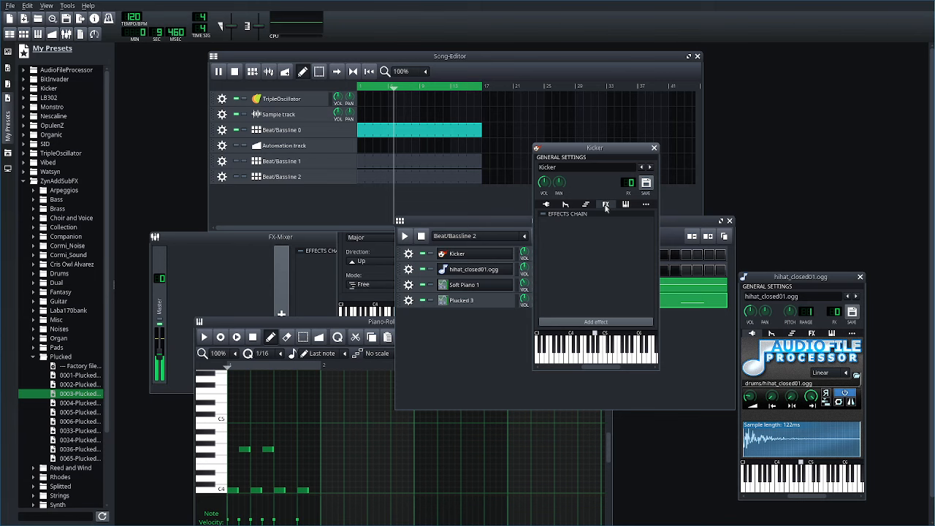
{"action": "left_click", "coordinate": [596, 321]}
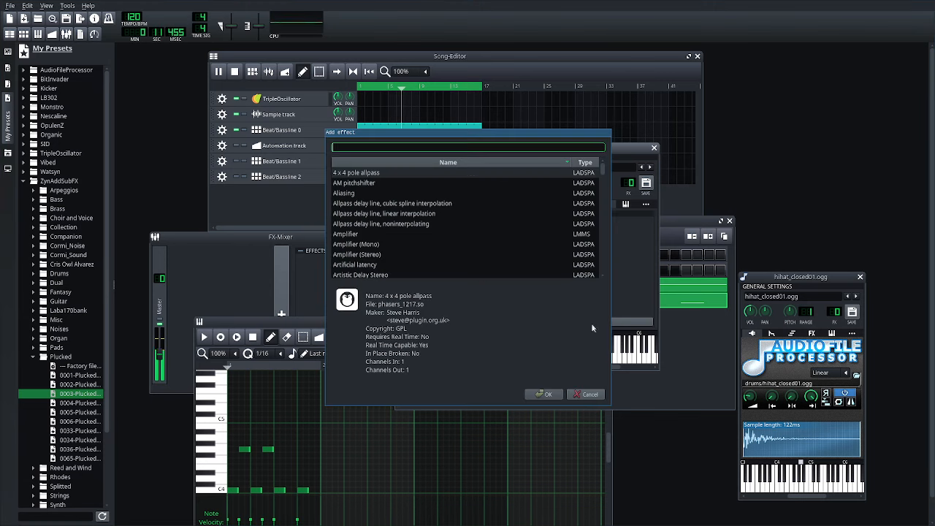
{"action": "type", "text": "rev"}
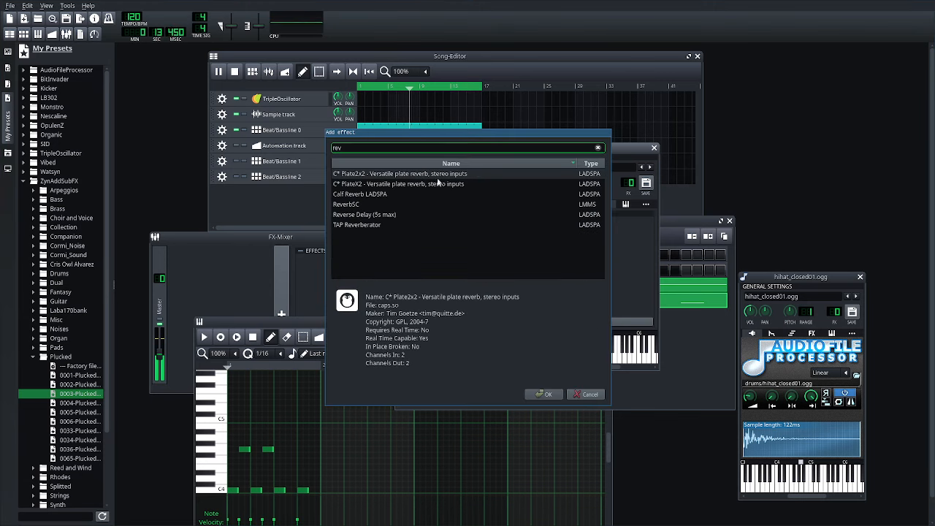
{"action": "left_click", "coordinate": [544, 394]}
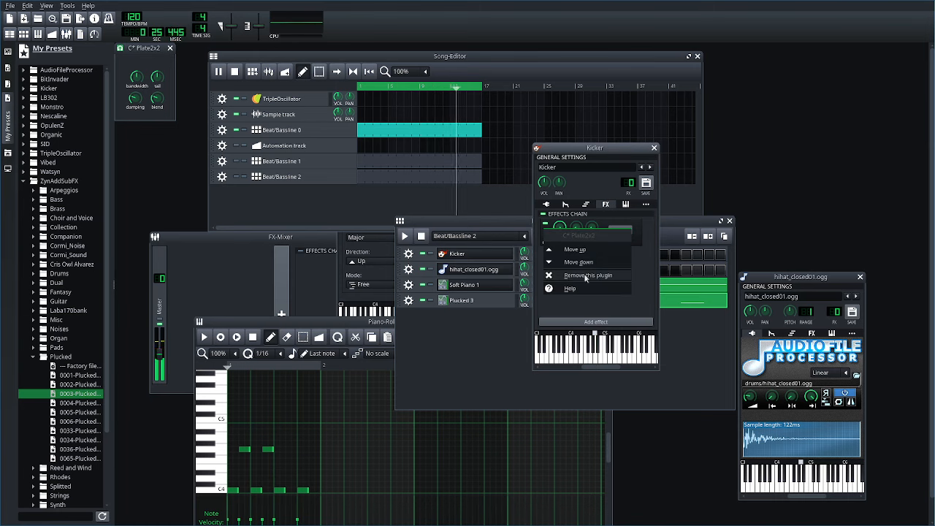
{"action": "left_click", "coordinate": [588, 275]}
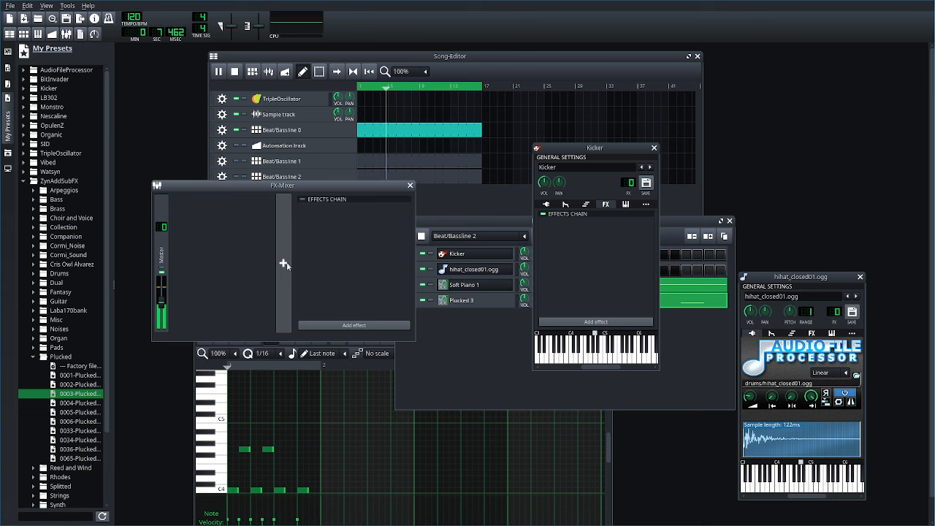
- Add a new FX mixer channel and give it a C* Plate2x2 reverb
{"action": "left_click", "coordinate": [283, 263]}
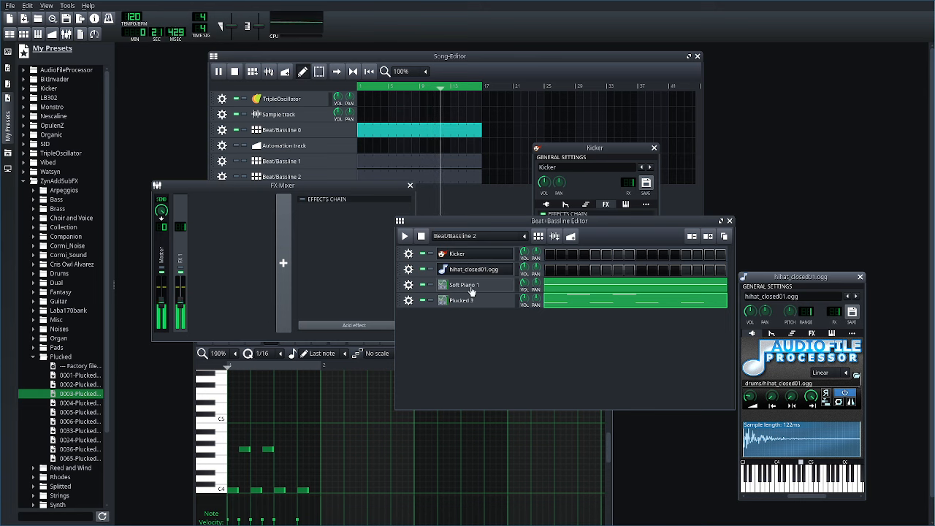
{"action": "left_click", "coordinate": [463, 284]}
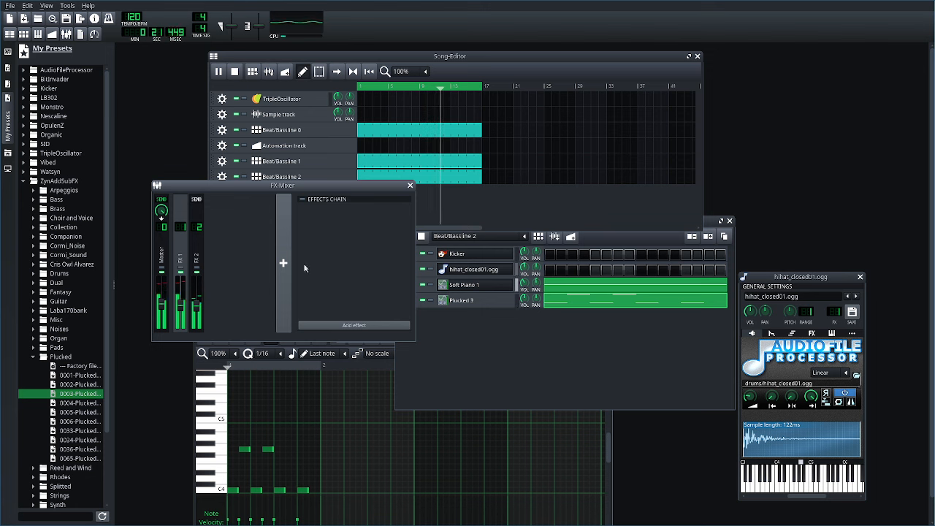
{"action": "left_click", "coordinate": [283, 263]}
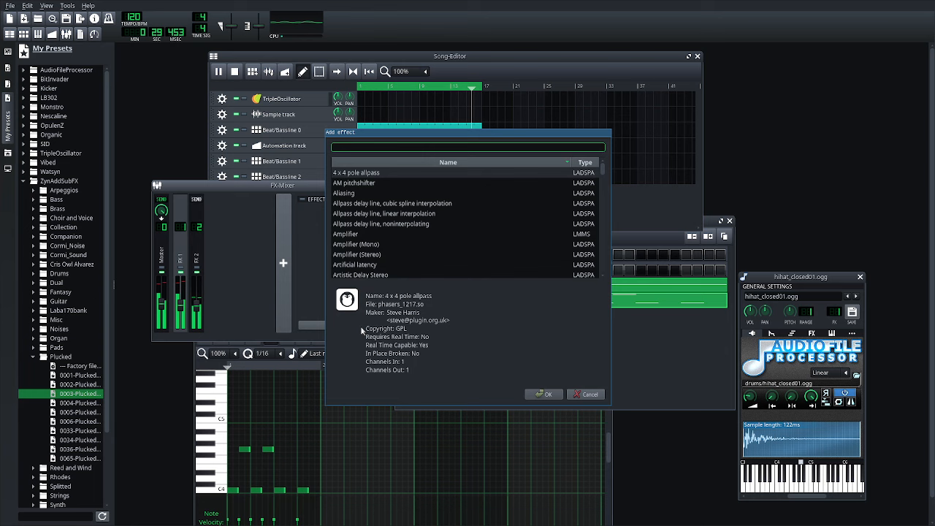
{"action": "left_click", "coordinate": [543, 394]}
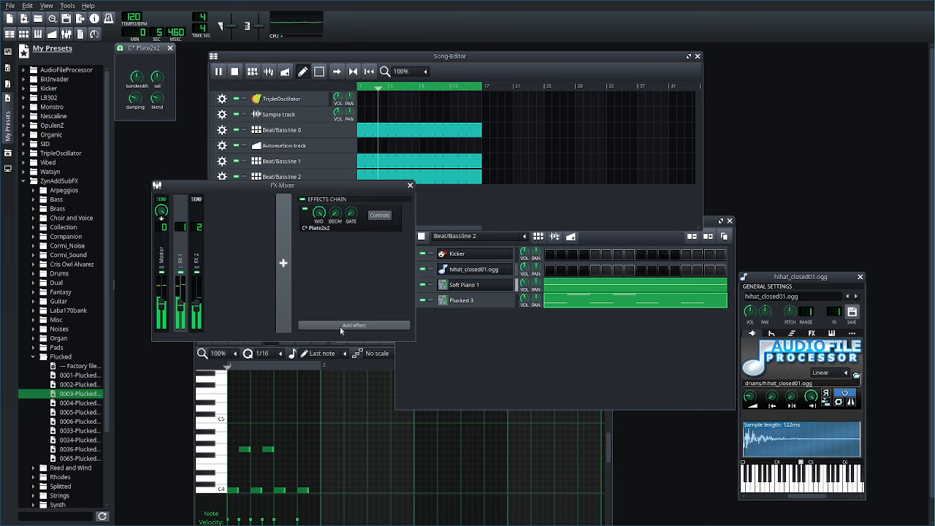
- Add an Echo Delay Line after the reverb on the mixer channel
{"action": "left_click", "coordinate": [353, 324]}
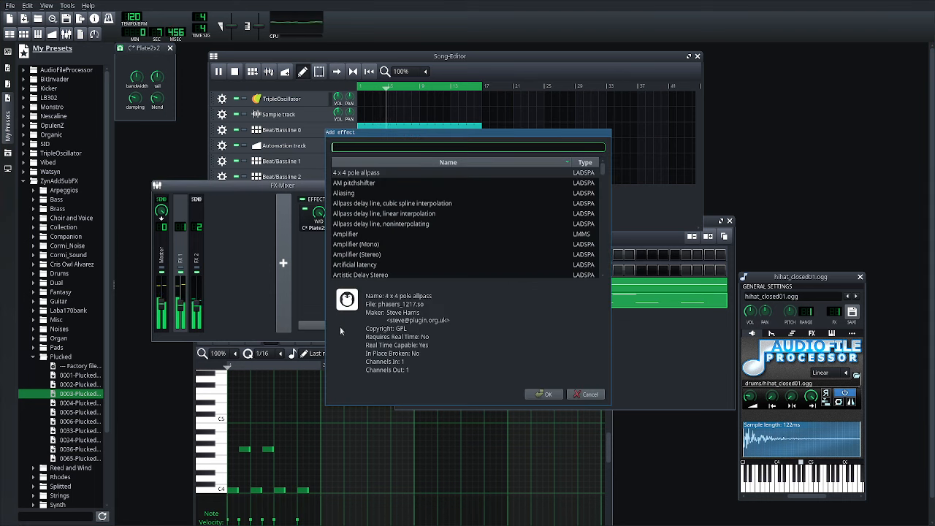
{"action": "type", "text": "echo"}
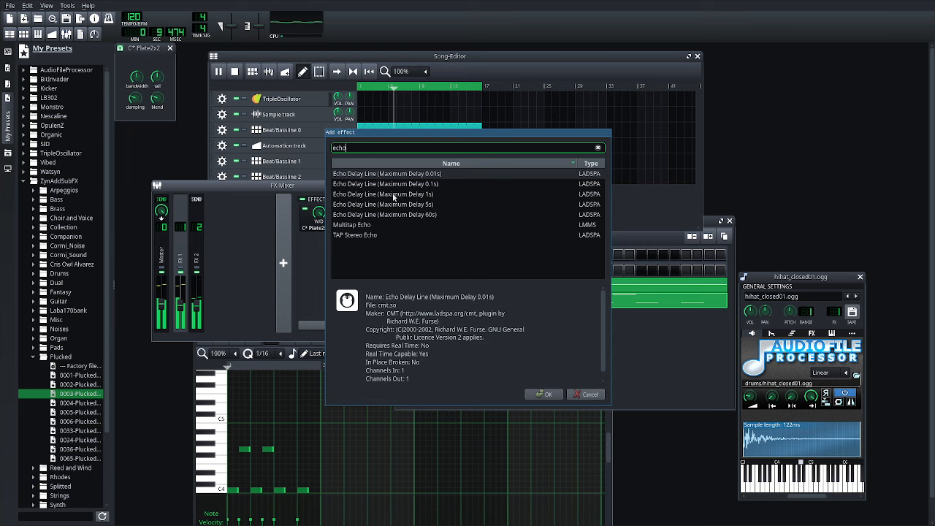
{"action": "left_click", "coordinate": [544, 395]}
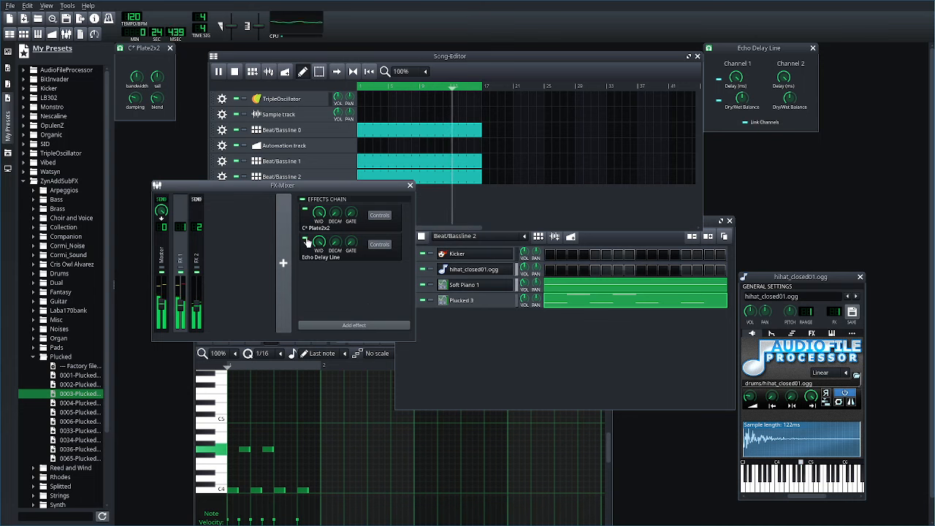
{"action": "right_click", "coordinate": [320, 257]}
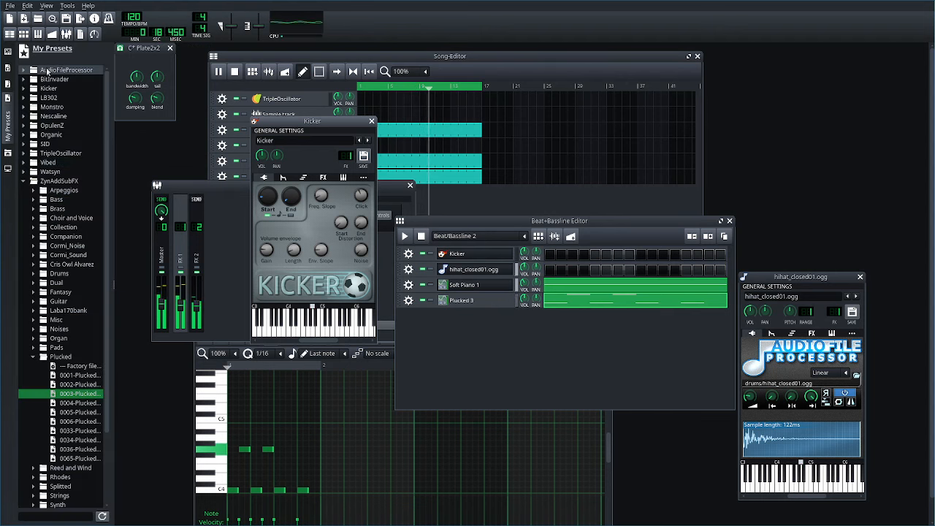
- Bring HihatClosed.xpf from the Kicker presets into the Beat/Bassline 3 pattern
{"action": "left_click", "coordinate": [49, 89]}
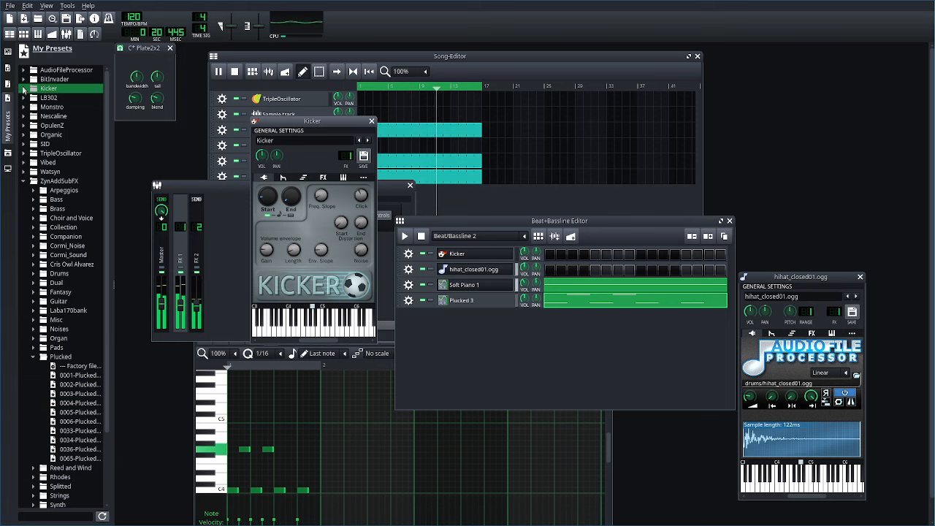
{"action": "left_click", "coordinate": [23, 88]}
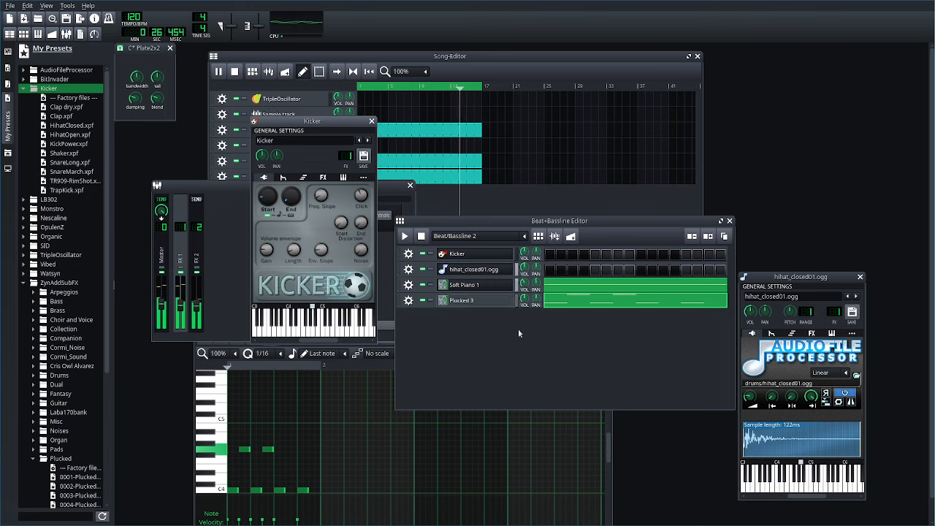
{"action": "left_click", "coordinate": [71, 135]}
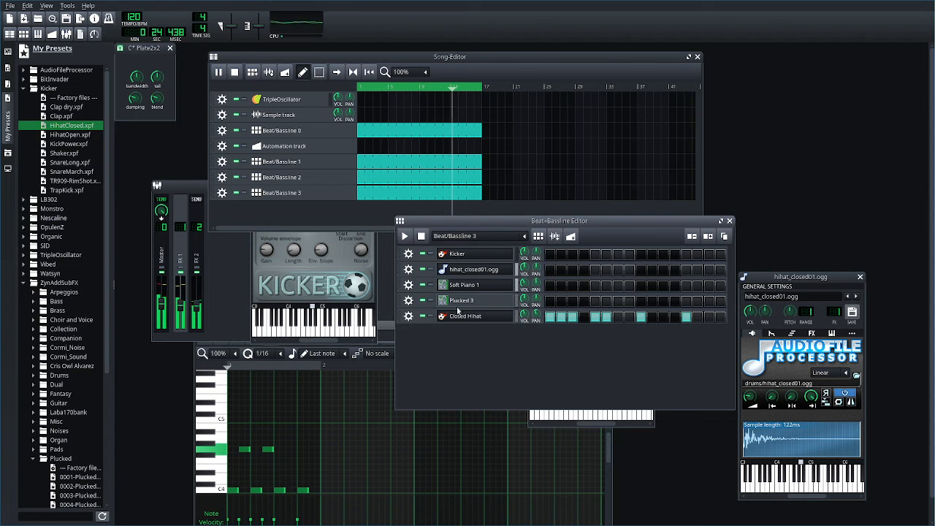
- Bring up the Closed Hihat instrument's plugin settings window
{"action": "double_click", "coordinate": [468, 316]}
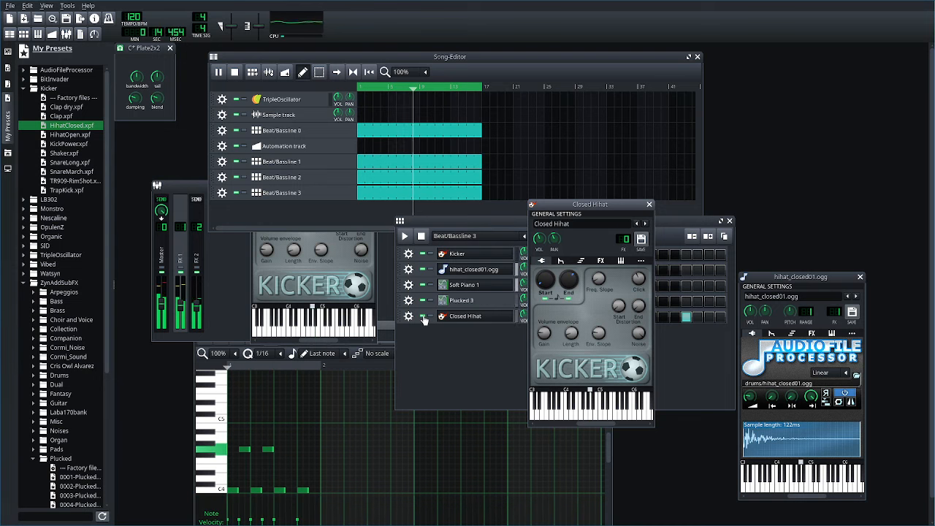
{"action": "left_click", "coordinate": [649, 205]}
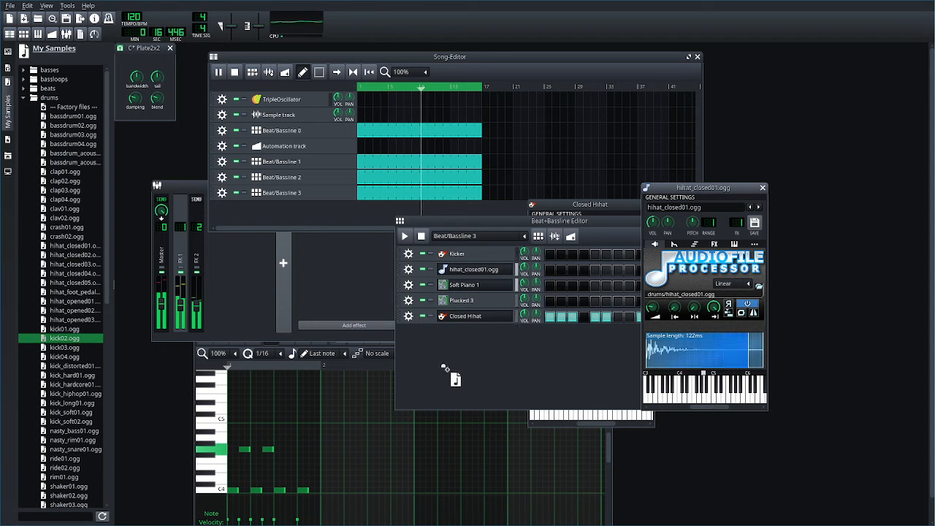
- Drag kick02.ogg into Beat/Bassline 4 and show its ENV/LFO envelope settings
{"action": "left_click_drag", "start_coordinate": [62, 338], "coordinate": [468, 330]}
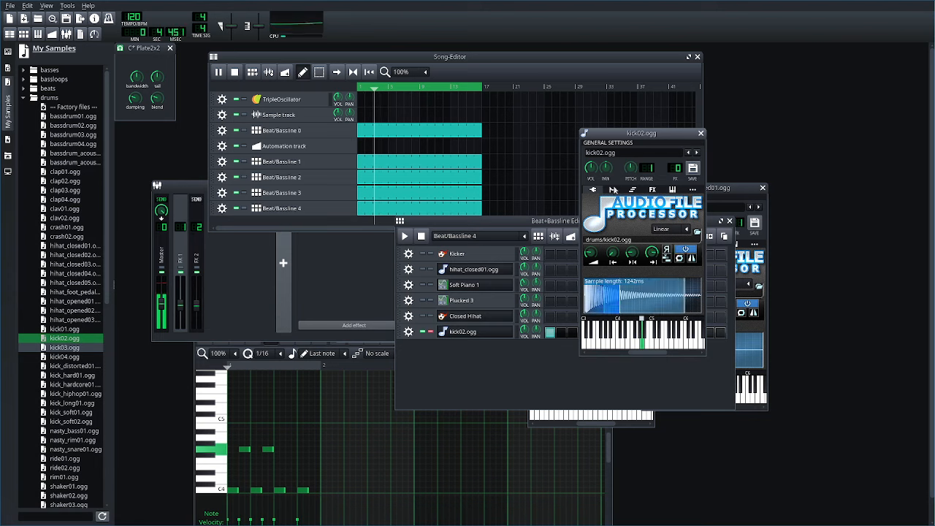
{"action": "left_click", "coordinate": [613, 190]}
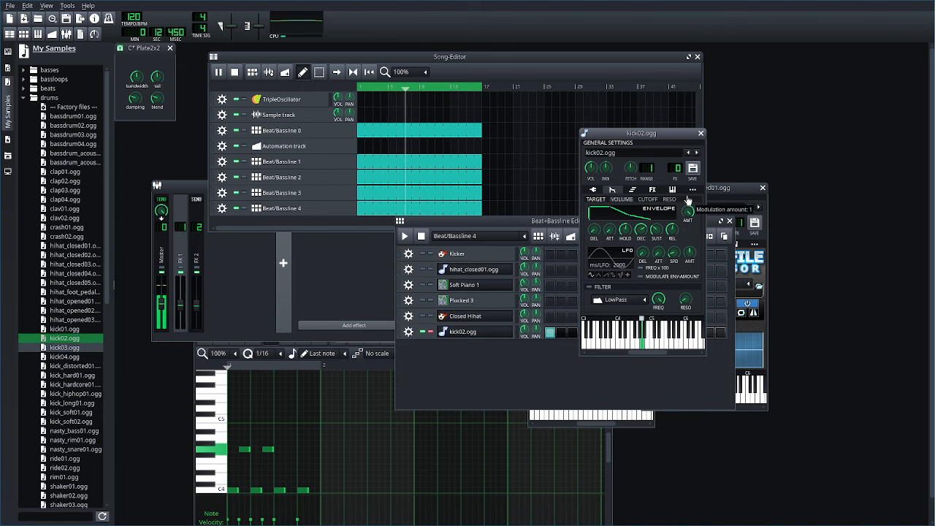
{"action": "mouse_move", "coordinate": [561, 374]}
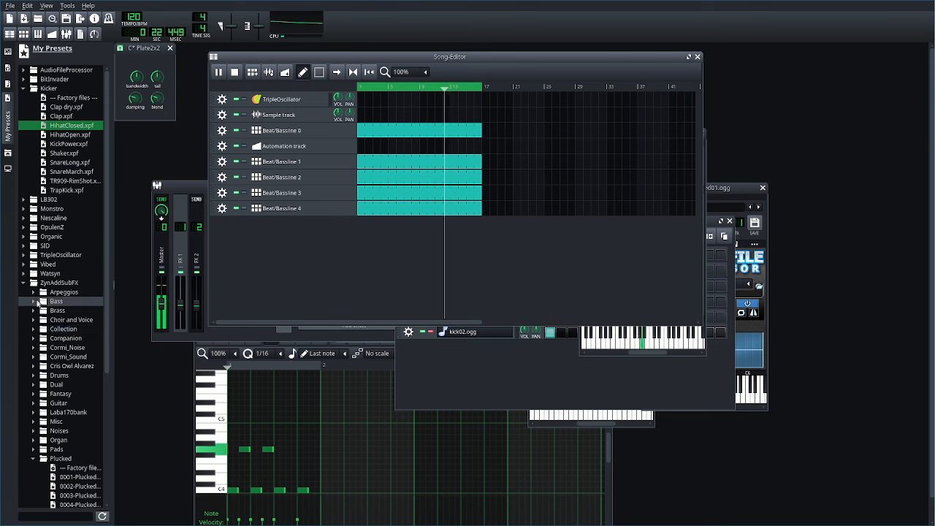
- Add the ZynAddSubFX Companion Slow Steel preset as a track and write a short melody for it
{"action": "left_click", "coordinate": [32, 328]}
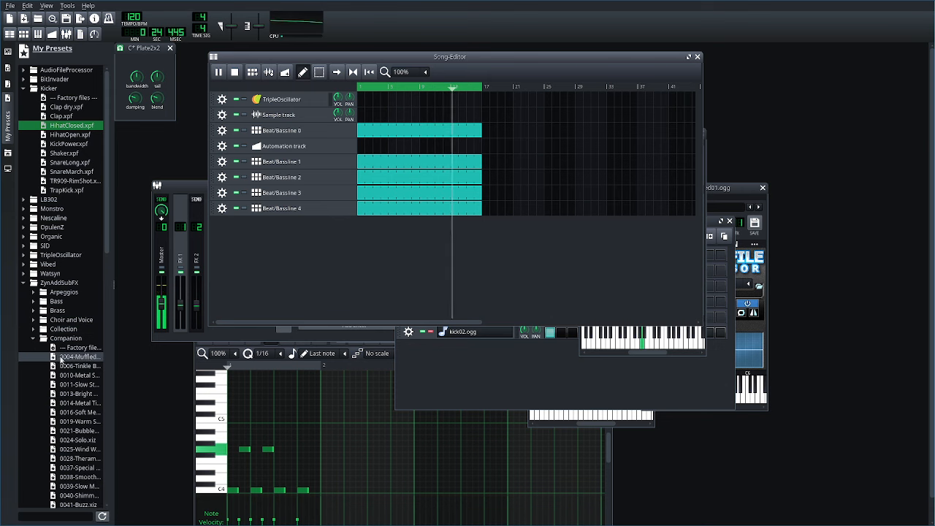
{"action": "left_click", "coordinate": [79, 385]}
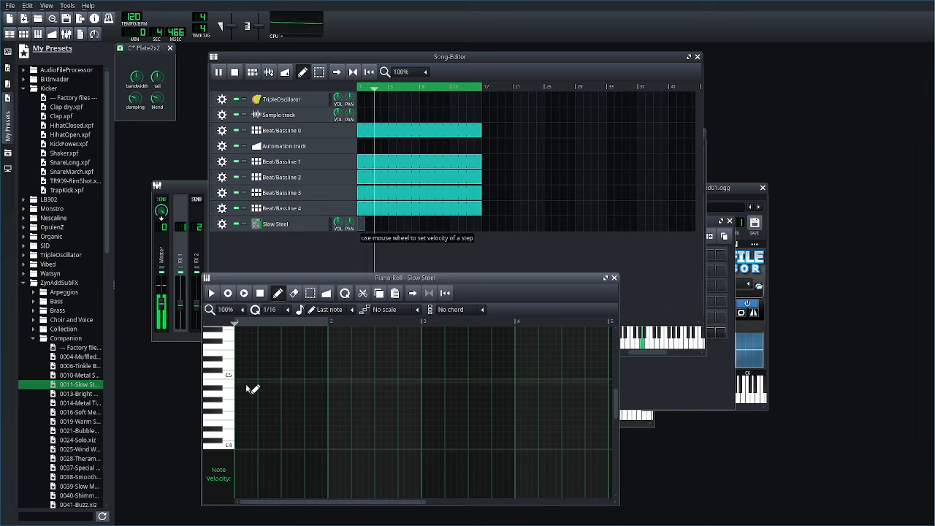
{"action": "left_click", "coordinate": [241, 446]}
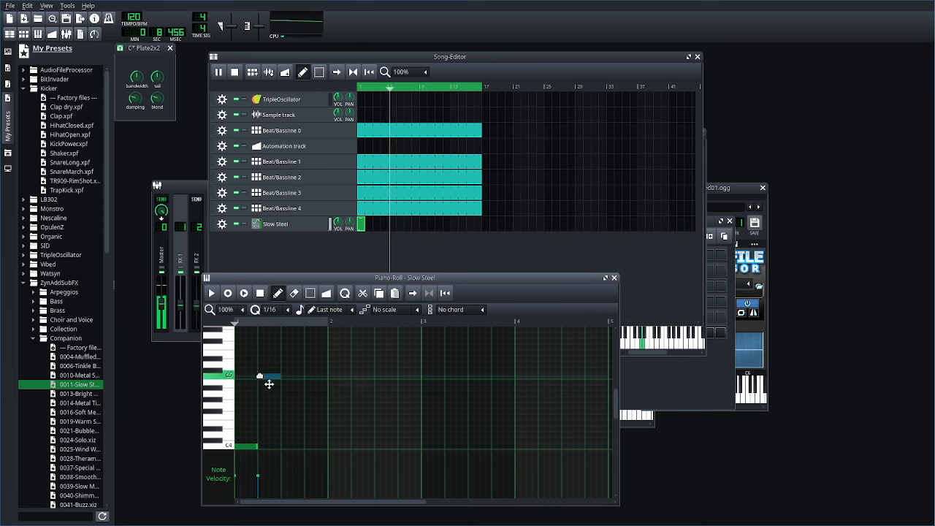
{"action": "left_click", "coordinate": [292, 447]}
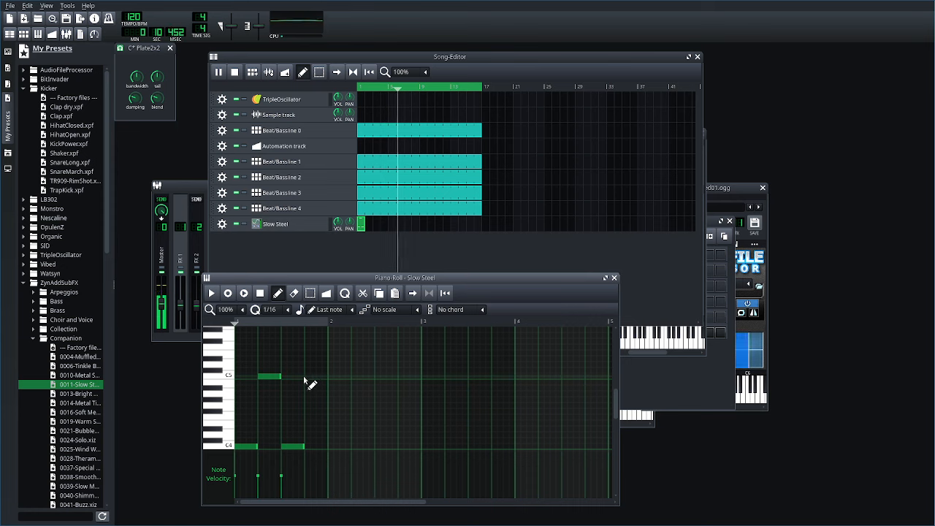
{"action": "left_click", "coordinate": [306, 376]}
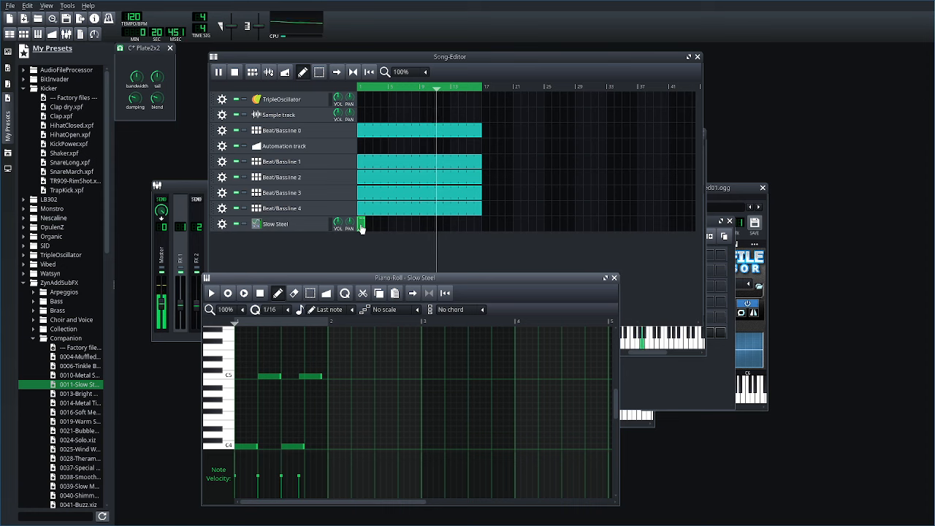
- Place Slow Steel clips across the song's opening bars
{"action": "left_click", "coordinate": [401, 260]}
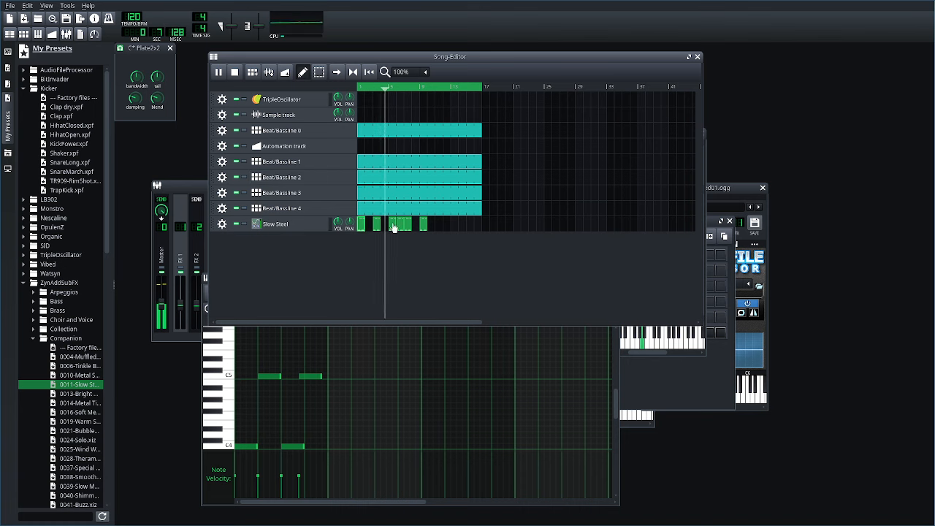
{"action": "right_click", "coordinate": [393, 223]}
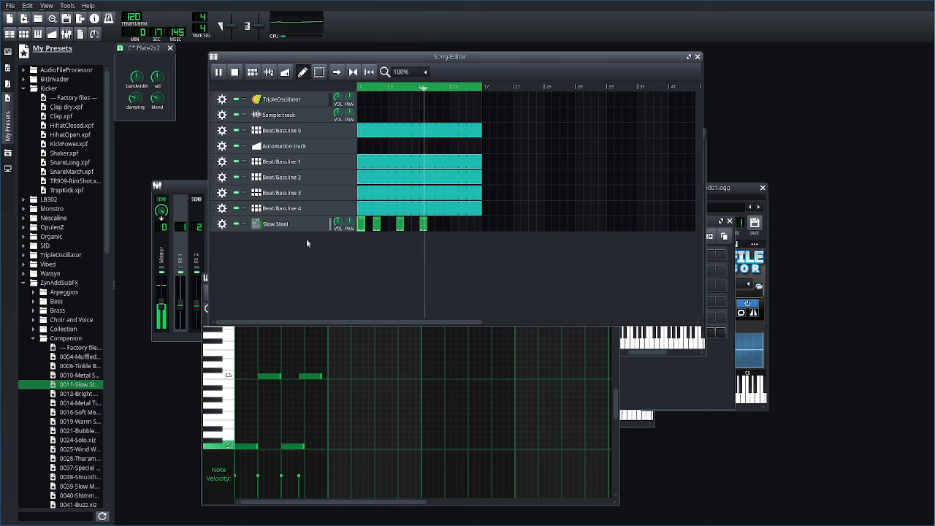
- Try File > Export and Export Tracks to the projects folder, then cancel the track export
{"action": "scroll", "scroll_direction": "down", "scroll_amount": 3}
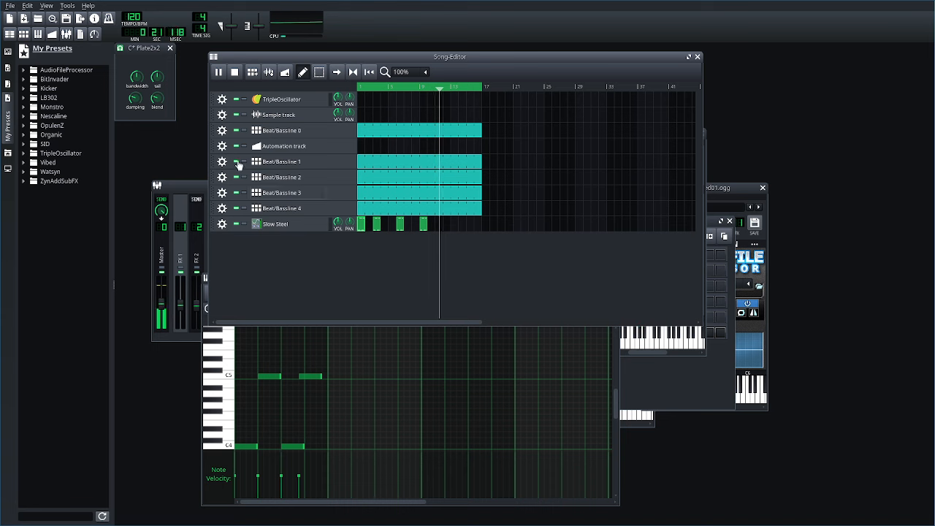
{"action": "left_click", "coordinate": [10, 5]}
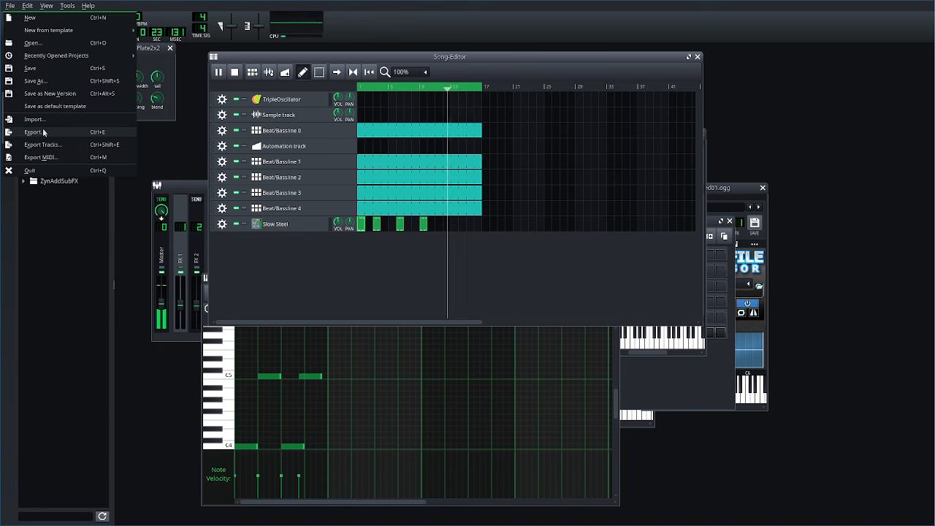
{"action": "left_click", "coordinate": [32, 132]}
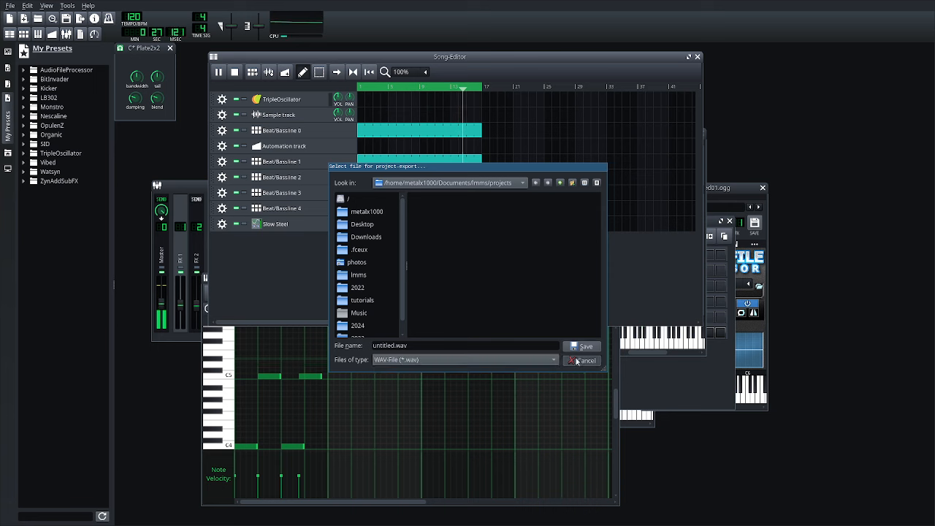
{"action": "left_click", "coordinate": [10, 6]}
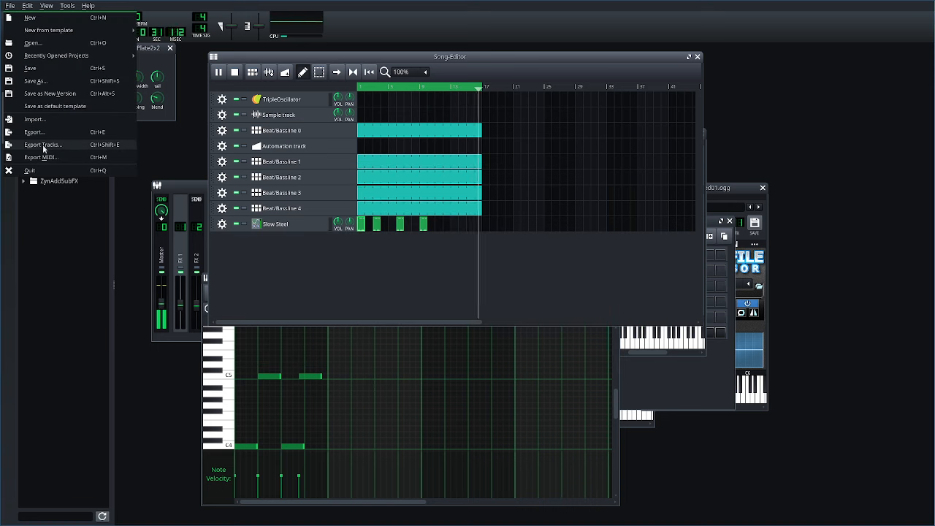
{"action": "left_click", "coordinate": [43, 145]}
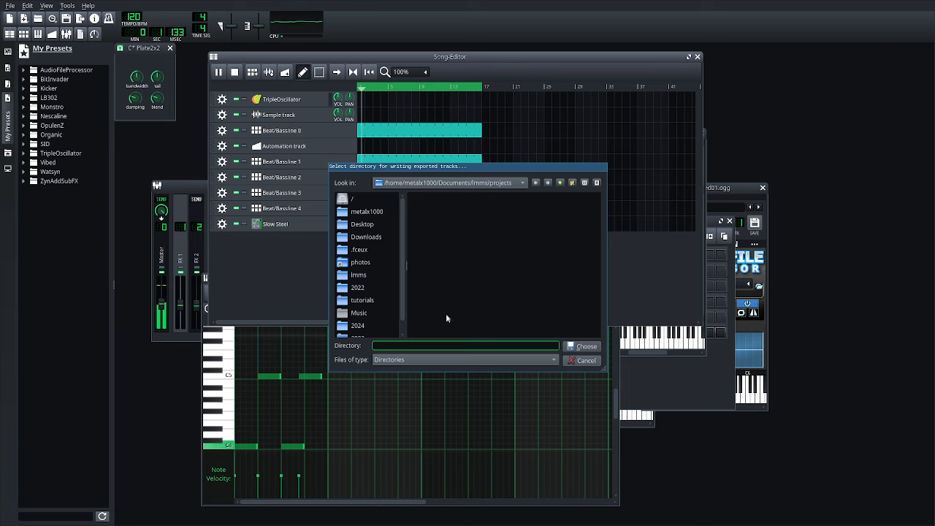
{"action": "left_click", "coordinate": [581, 345]}
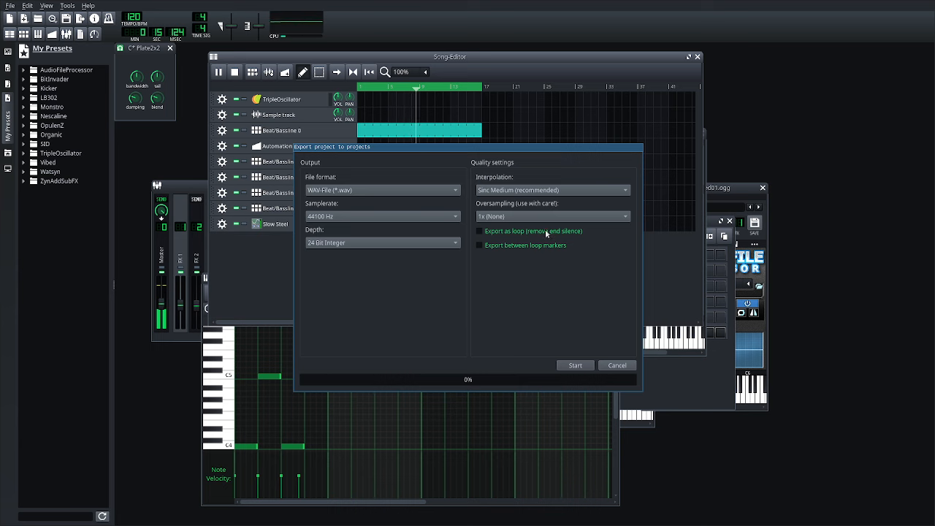
{"action": "mouse_move", "coordinate": [576, 366]}
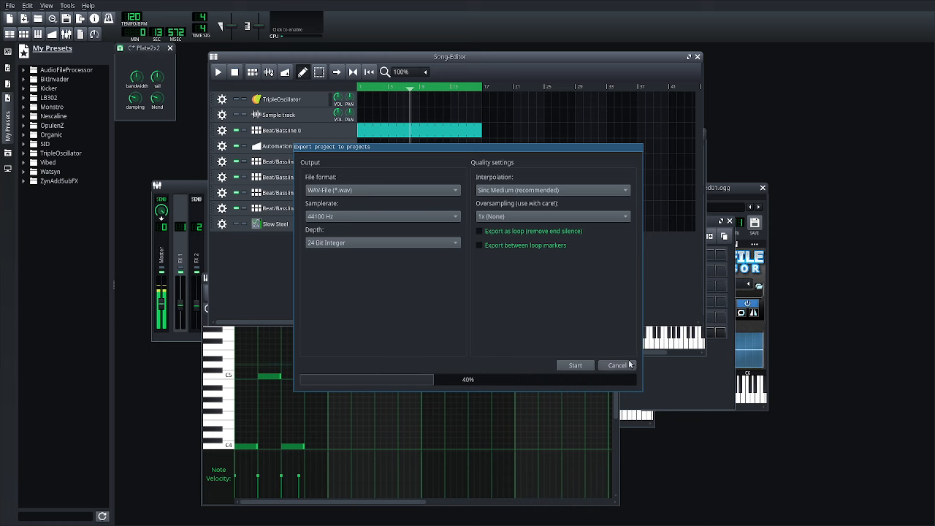
{"action": "left_click", "coordinate": [616, 365]}
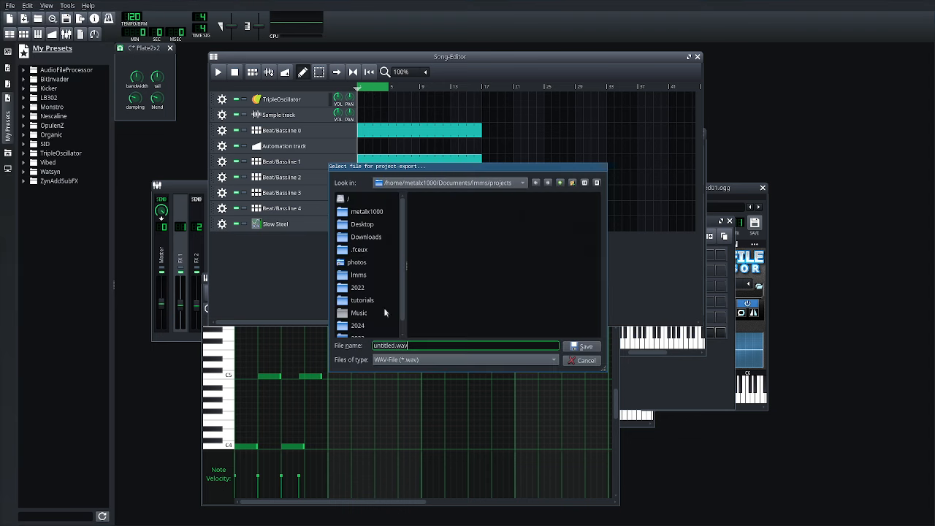
- Export the song to untitled.wav, rendering only between the loop markers
{"action": "left_click", "coordinate": [582, 345]}
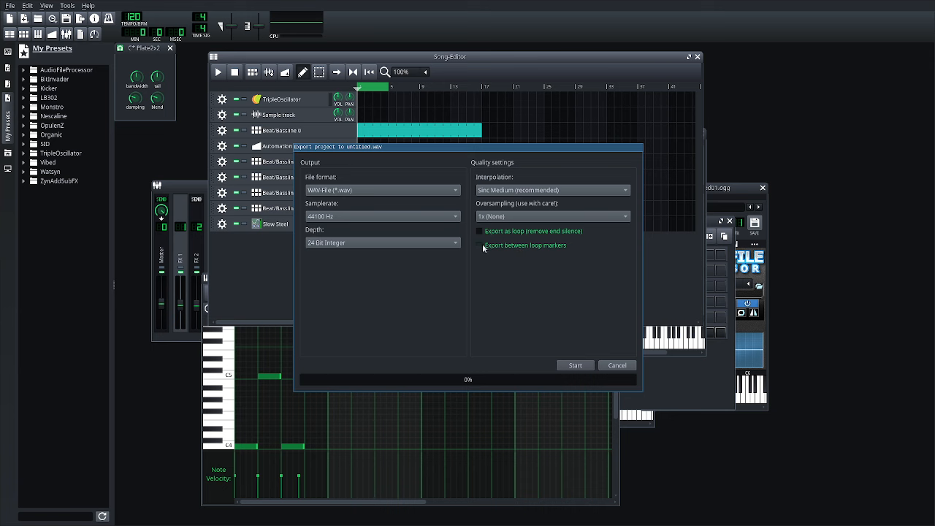
{"action": "left_click", "coordinate": [480, 246]}
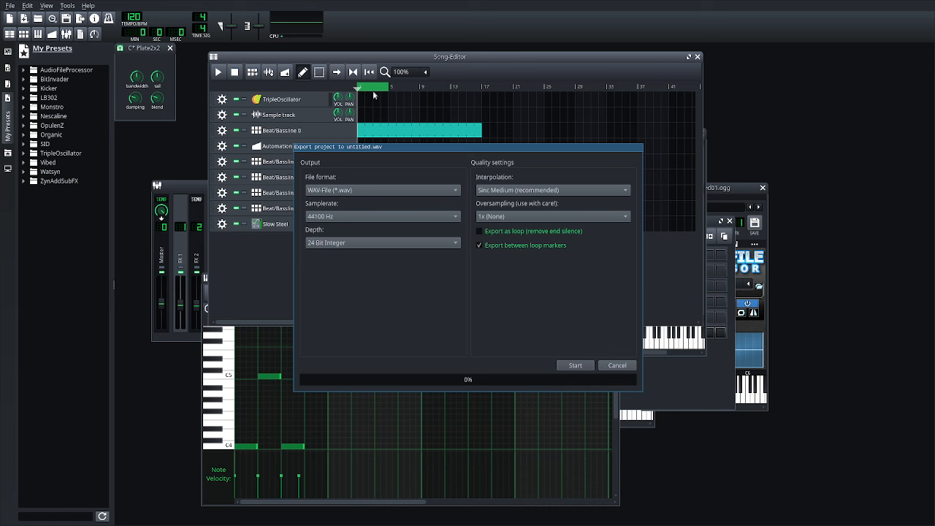
{"action": "mouse_move", "coordinate": [548, 348]}
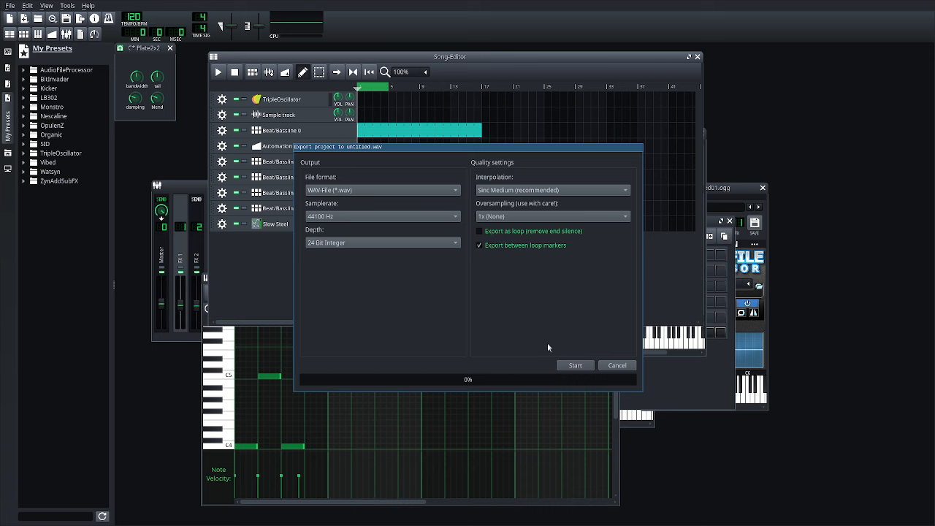
{"action": "left_click", "coordinate": [617, 365]}
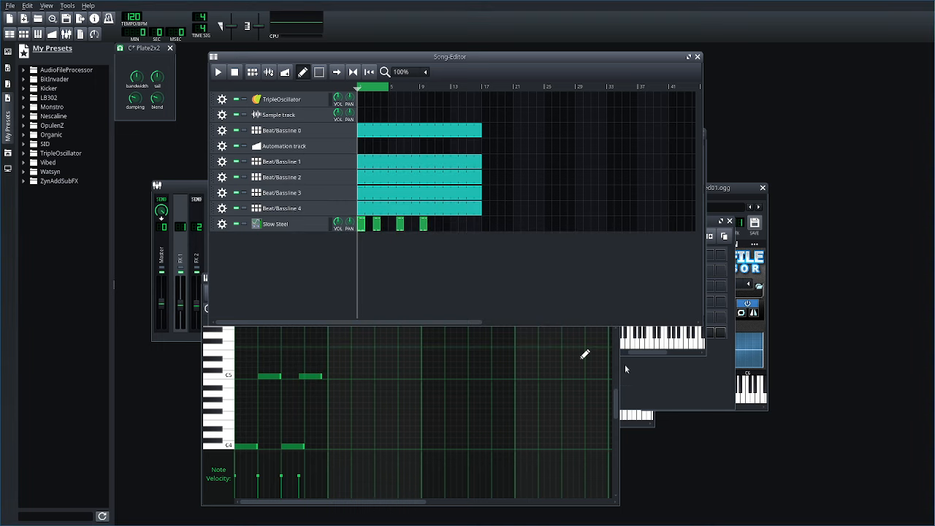
{"action": "mouse_move", "coordinate": [625, 316]}
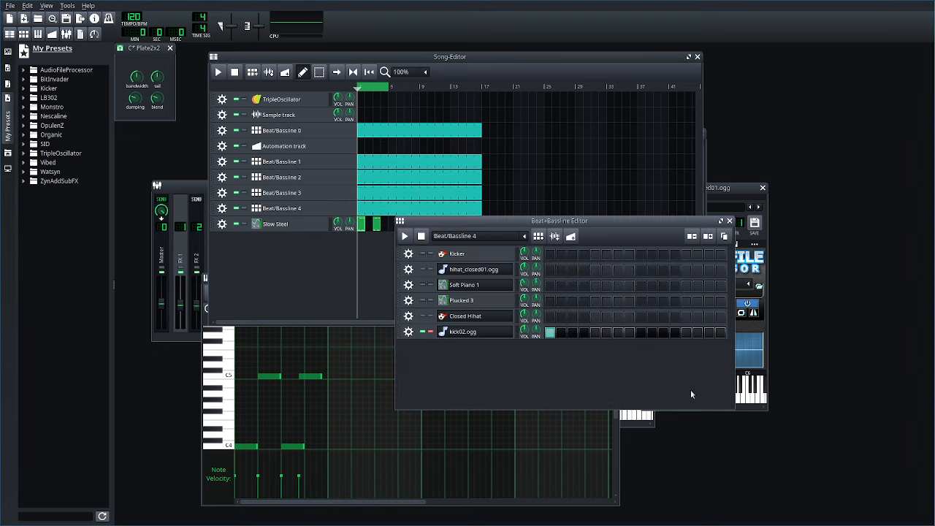
{"action": "mouse_move", "coordinate": [630, 380]}
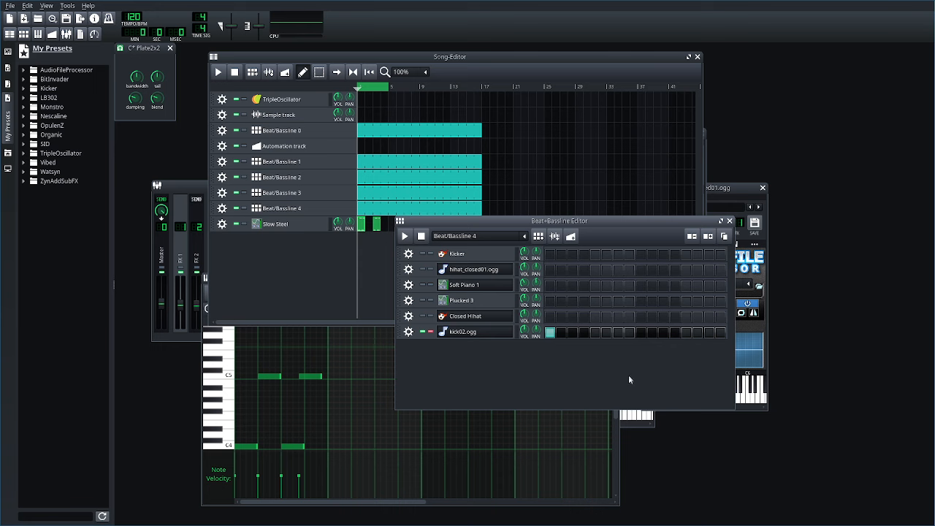